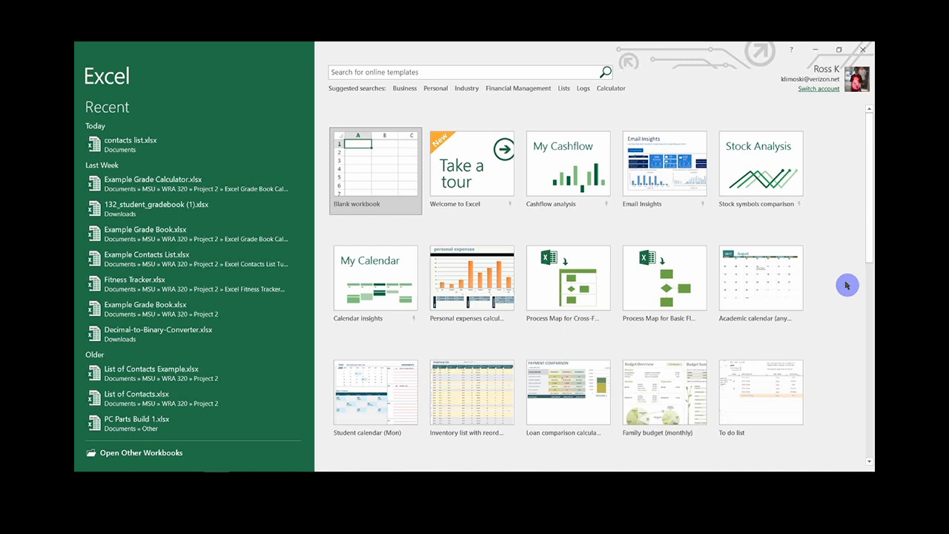
{"action": "mouse_move", "coordinate": [518, 243]}
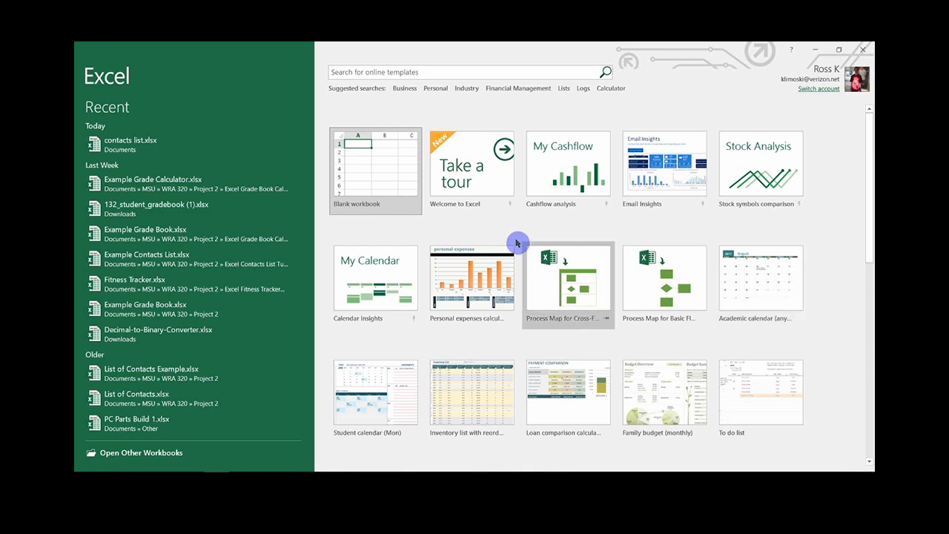
Step: Start a new blank workbook from the Excel start screen
{"action": "left_click", "coordinate": [375, 169]}
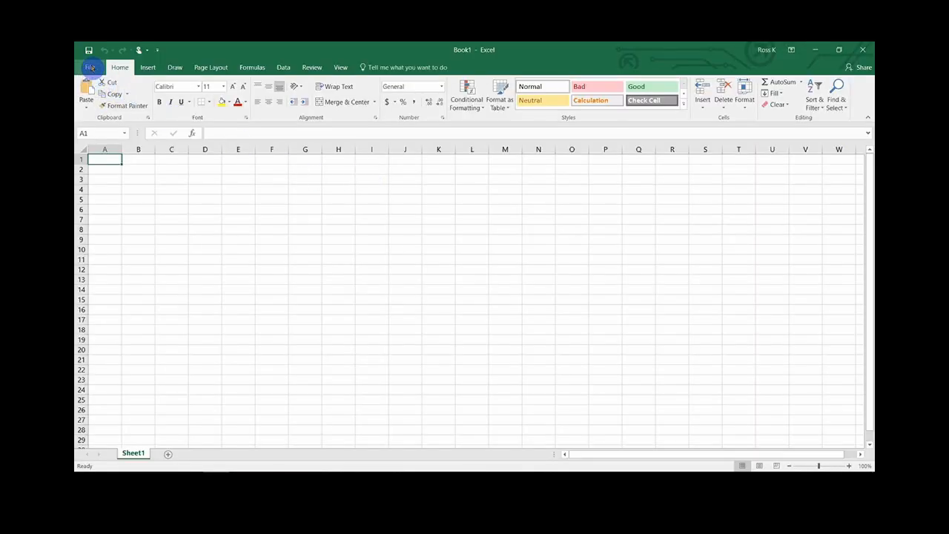
Step: Save the workbook to Documents as 'contacts list', replacing the existing file
{"action": "left_click", "coordinate": [90, 68]}
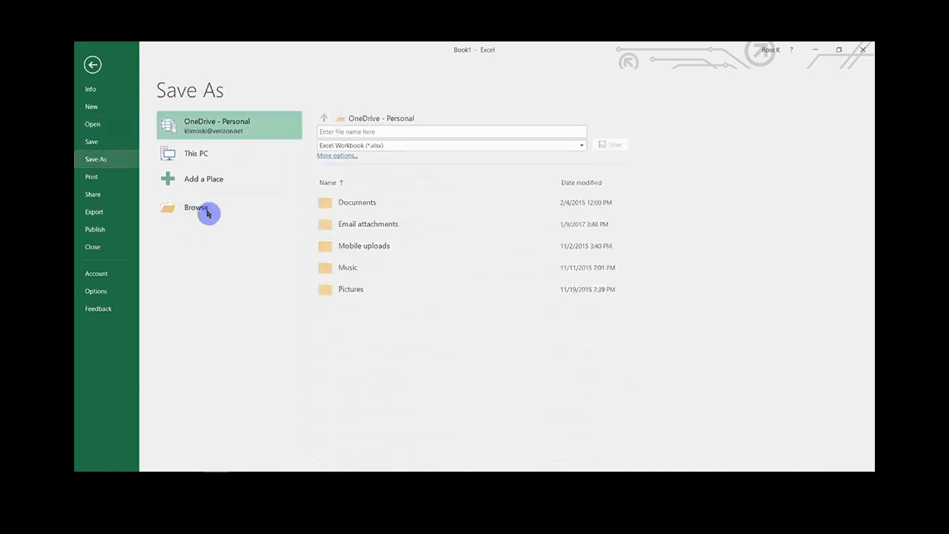
{"action": "left_click", "coordinate": [196, 207]}
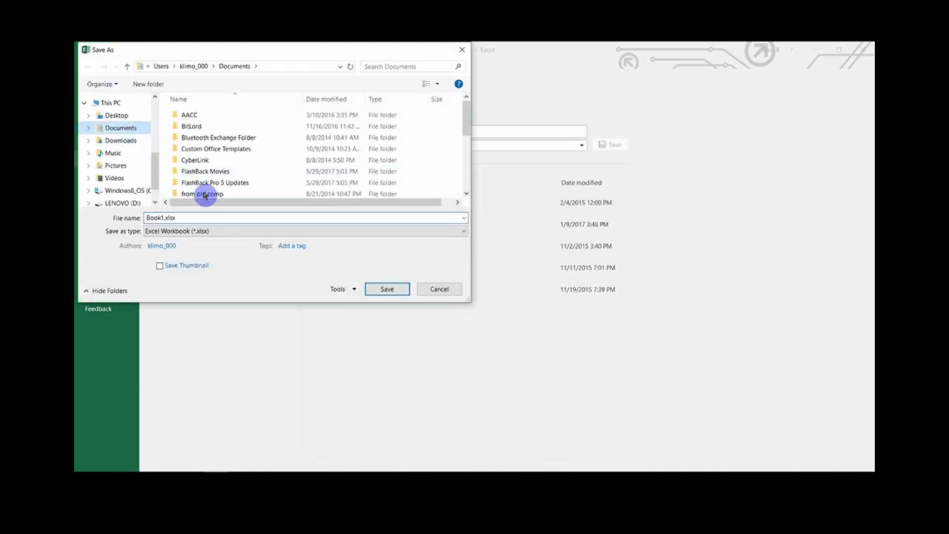
{"action": "type", "text": "contacts list"}
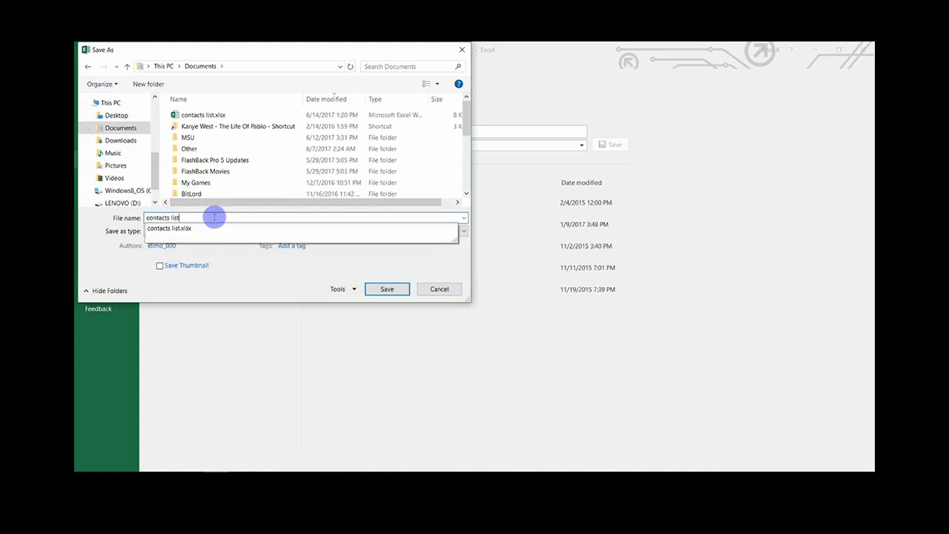
{"action": "left_click", "coordinate": [385, 288]}
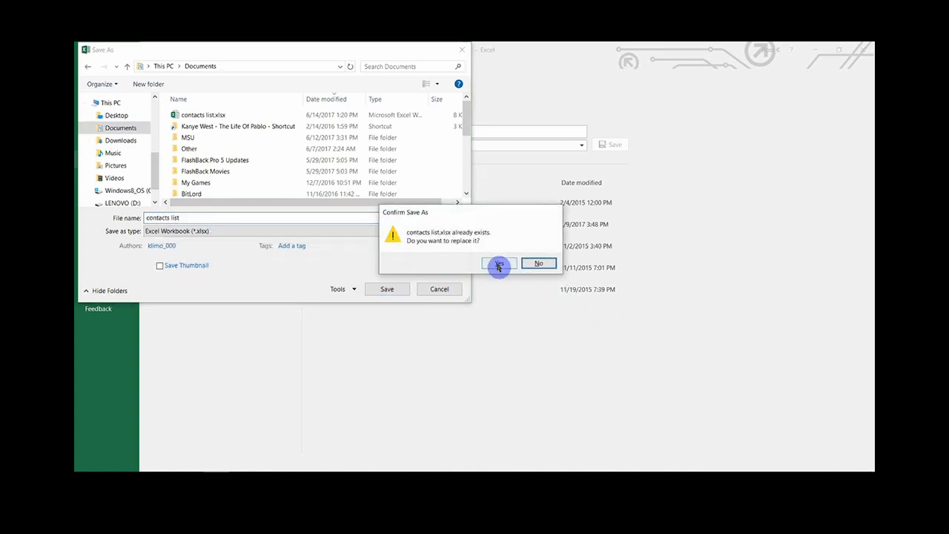
{"action": "left_click", "coordinate": [498, 263]}
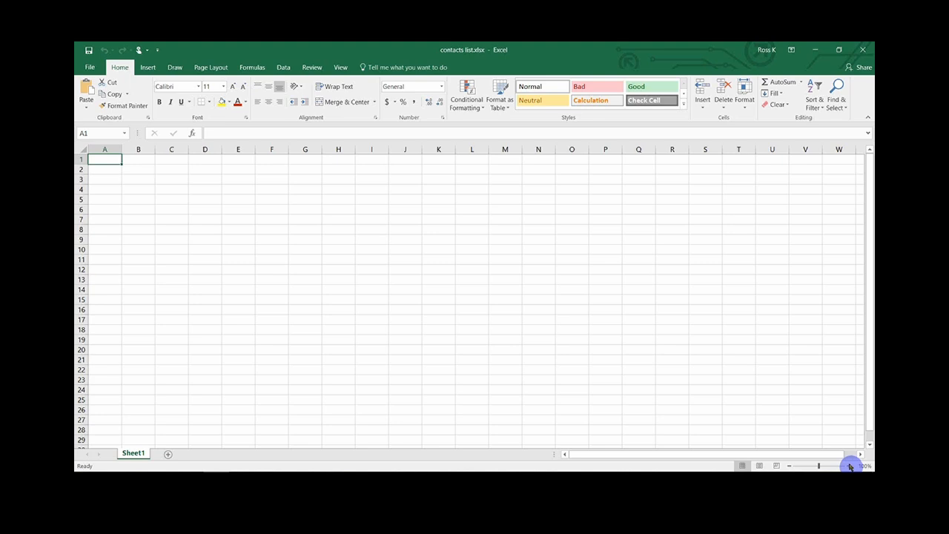
Step: Zoom in on the empty sheet so cells appear larger
{"action": "left_click", "coordinate": [849, 465]}
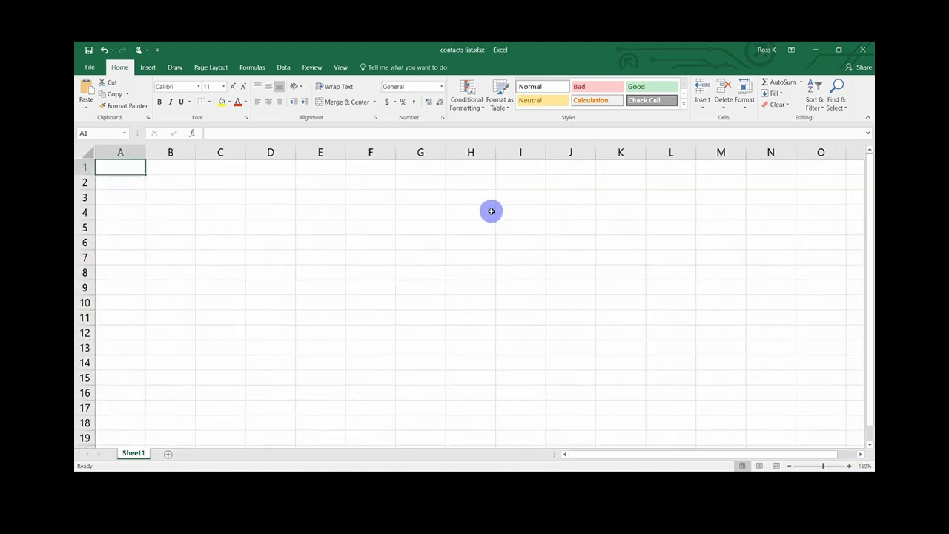
{"action": "mouse_move", "coordinate": [200, 323]}
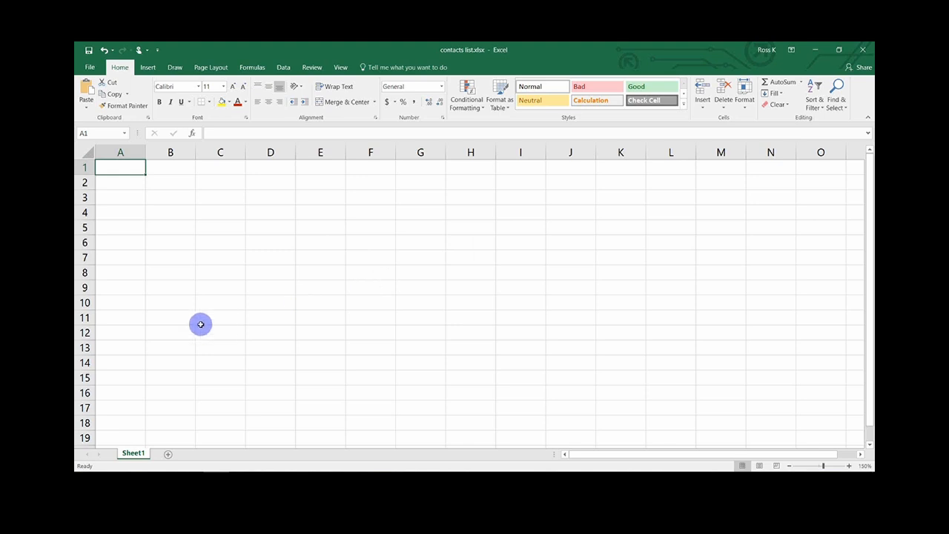
{"action": "mouse_move", "coordinate": [194, 287]}
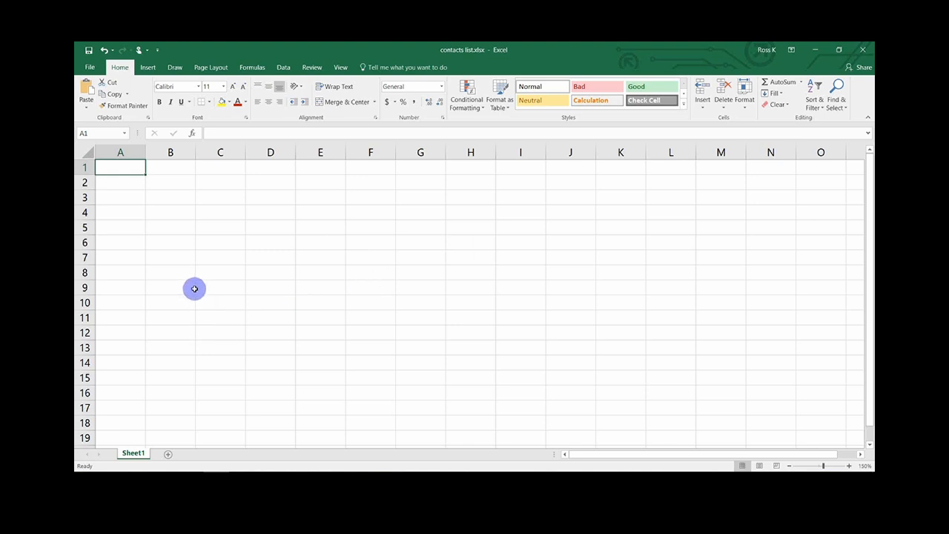
{"action": "mouse_move", "coordinate": [179, 260]}
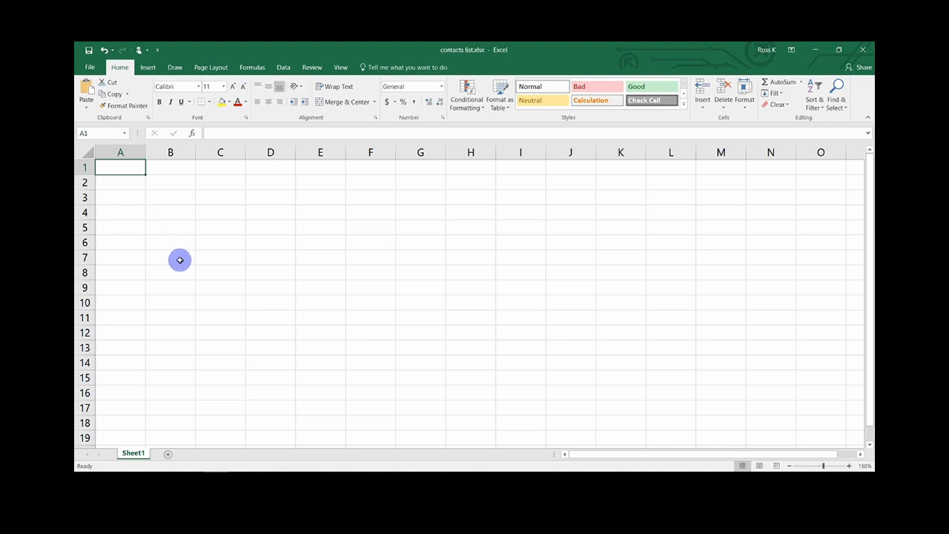
Step: Enter headers Name, Email Address, Home Address, Home Phone #, Cell Phone # in A1:E1
{"action": "type", "text": "Name"}
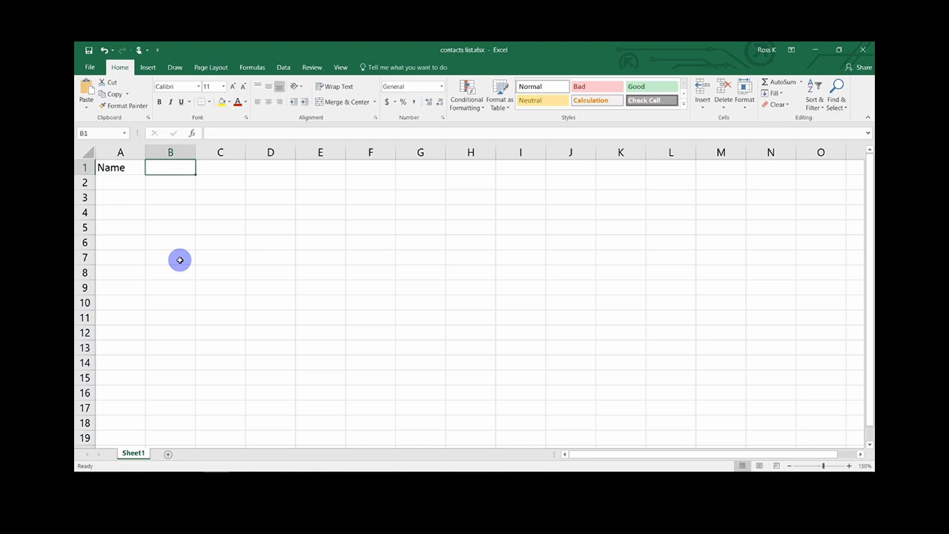
{"action": "type", "text": "Email Address"}
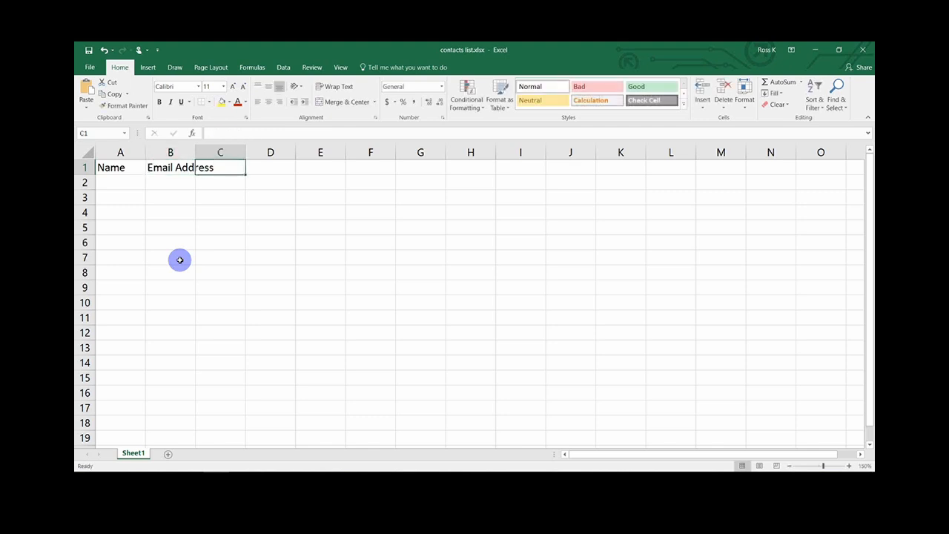
{"action": "type", "text": "Home Address"}
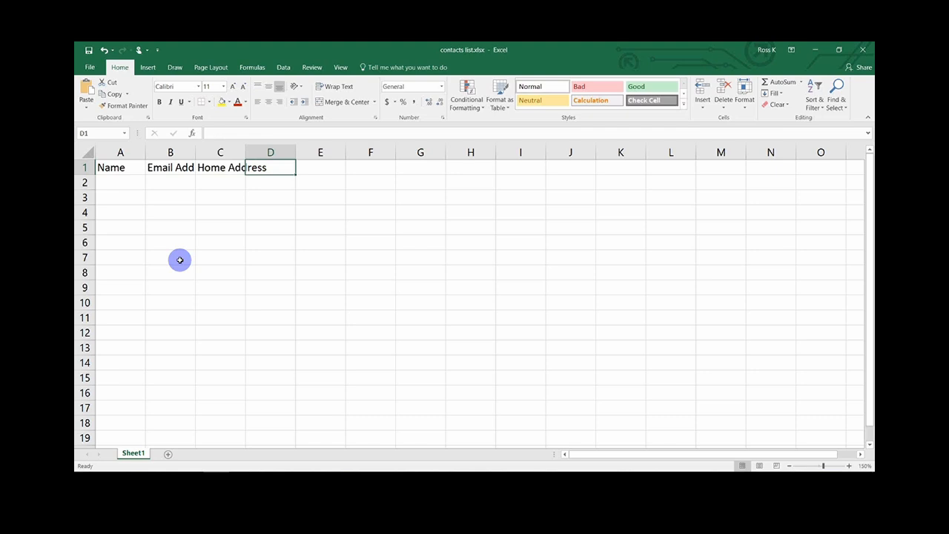
{"action": "type", "text": "Home Phone #"}
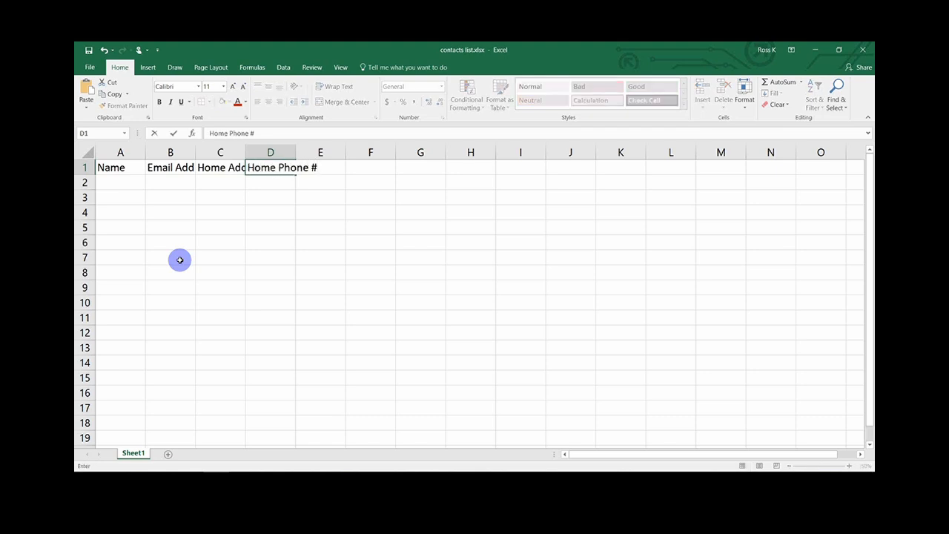
{"action": "type", "text": "Cell P"}
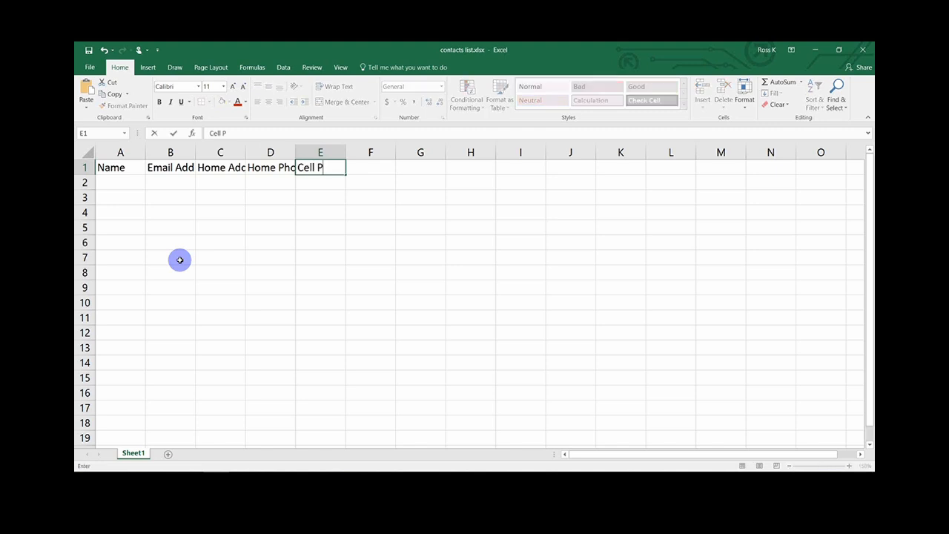
{"action": "type", "text": "hone #"}
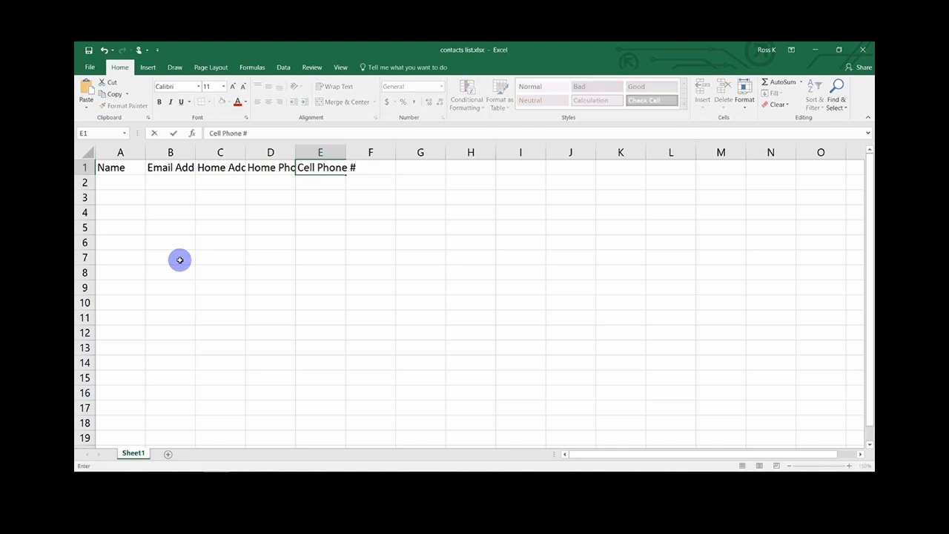
{"action": "mouse_move", "coordinate": [127, 191]}
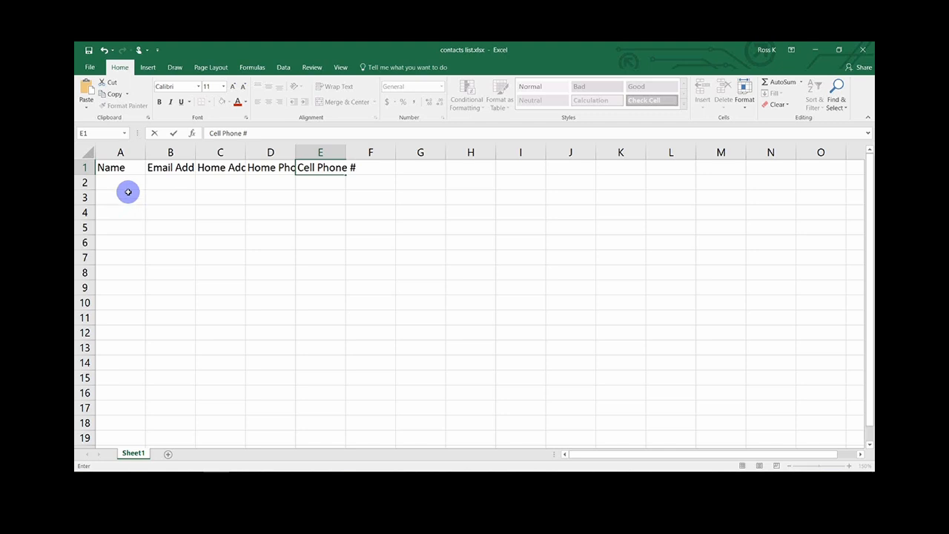
Step: Widen columns B through E so each header label shows in full
{"action": "left_click", "coordinate": [120, 183]}
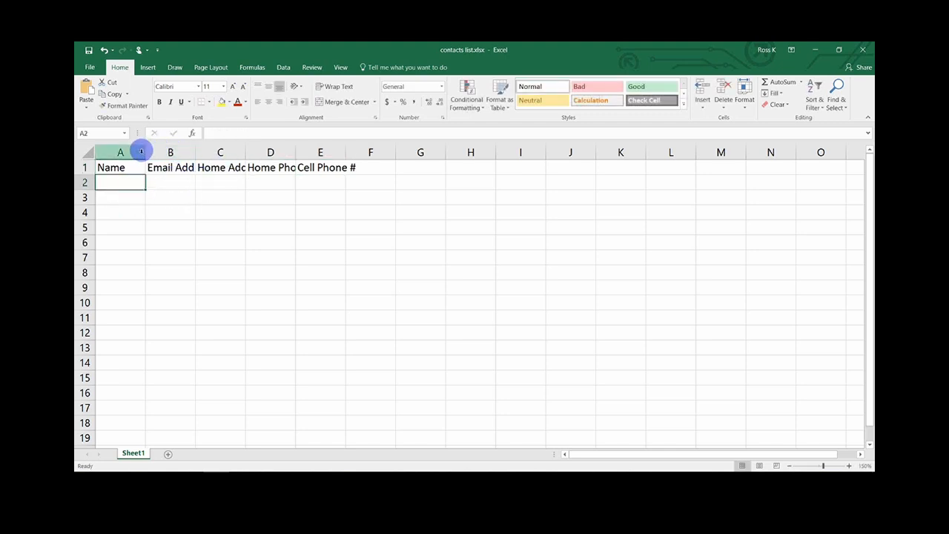
{"action": "mouse_move", "coordinate": [196, 153]}
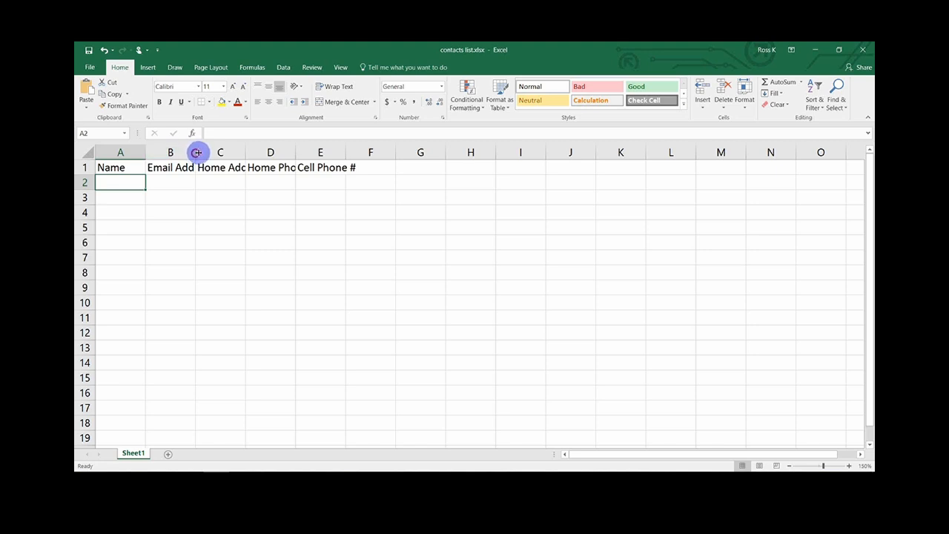
{"action": "left_click_drag", "start_coordinate": [197, 152], "coordinate": [226, 151]}
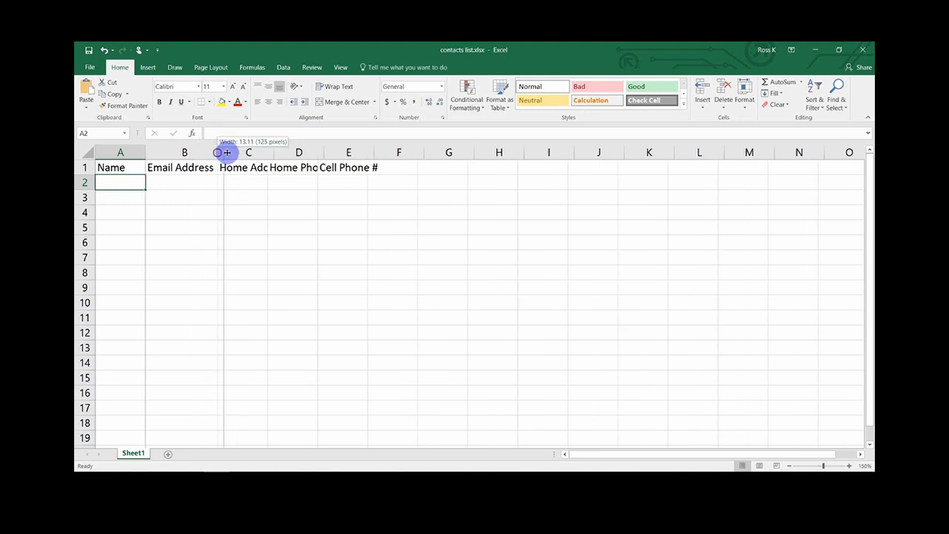
{"action": "left_click_drag", "start_coordinate": [225, 152], "coordinate": [220, 152]}
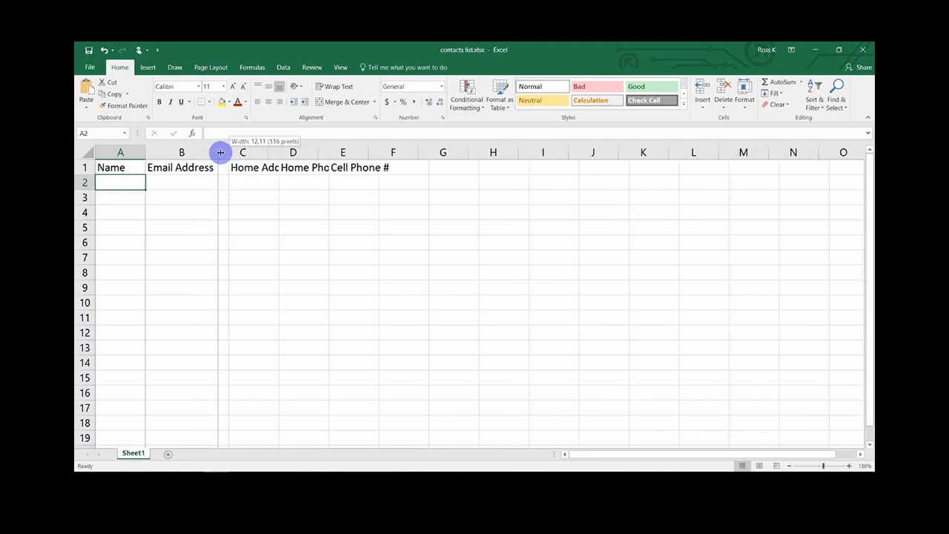
{"action": "left_click_drag", "start_coordinate": [220, 151], "coordinate": [272, 152]}
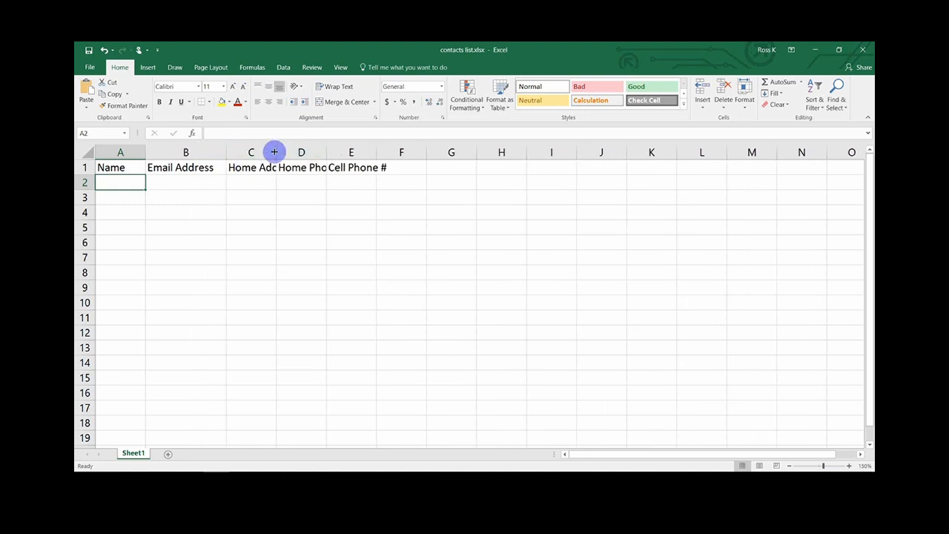
{"action": "left_click_drag", "start_coordinate": [274, 152], "coordinate": [303, 151]}
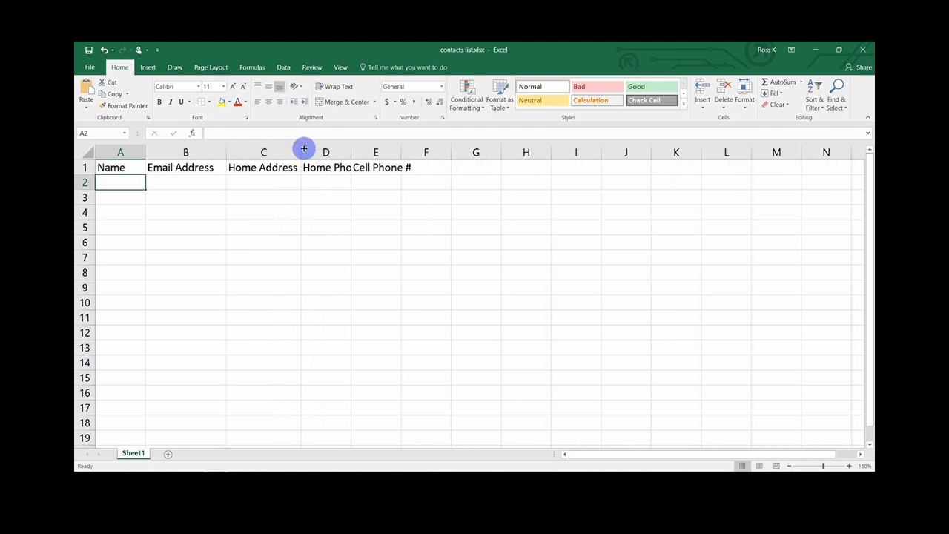
{"action": "left_click_drag", "start_coordinate": [303, 151], "coordinate": [383, 151]}
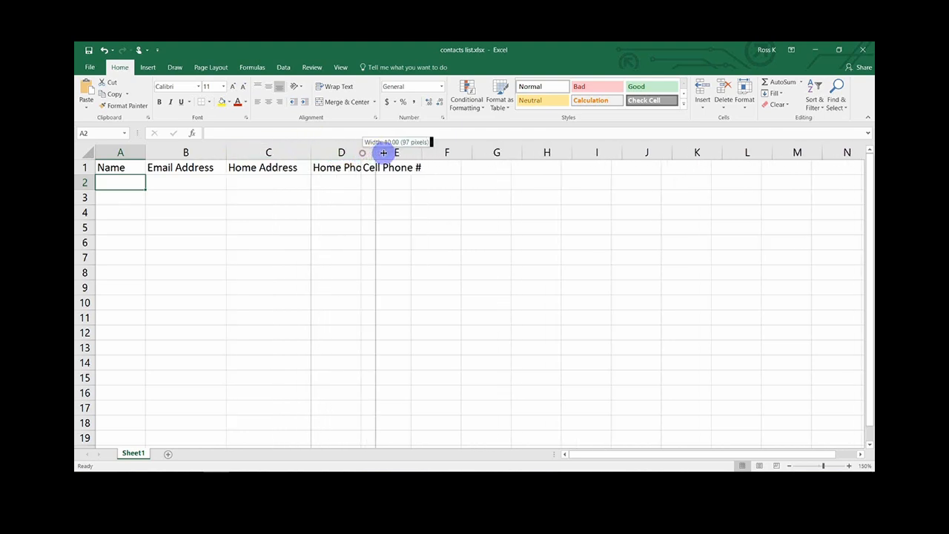
{"action": "left_click_drag", "start_coordinate": [382, 152], "coordinate": [445, 153]}
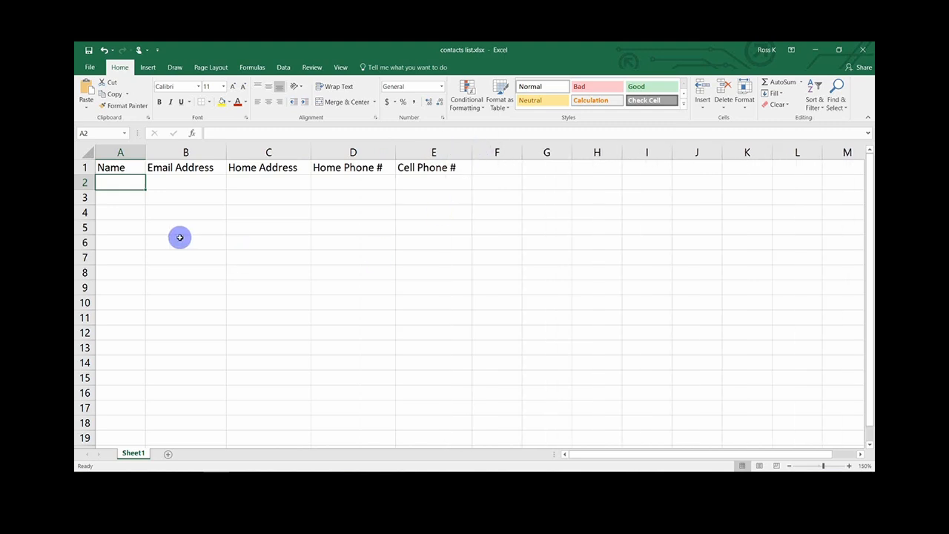
Step: Select headers A1:E1 and make them bold and centred
{"action": "left_click", "coordinate": [120, 167]}
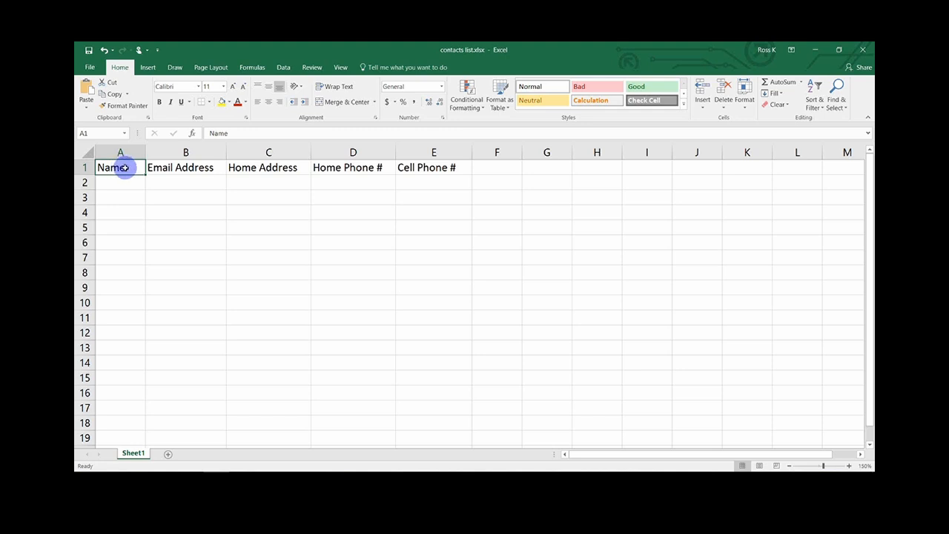
{"action": "left_click_drag", "start_coordinate": [119, 166], "coordinate": [352, 166]}
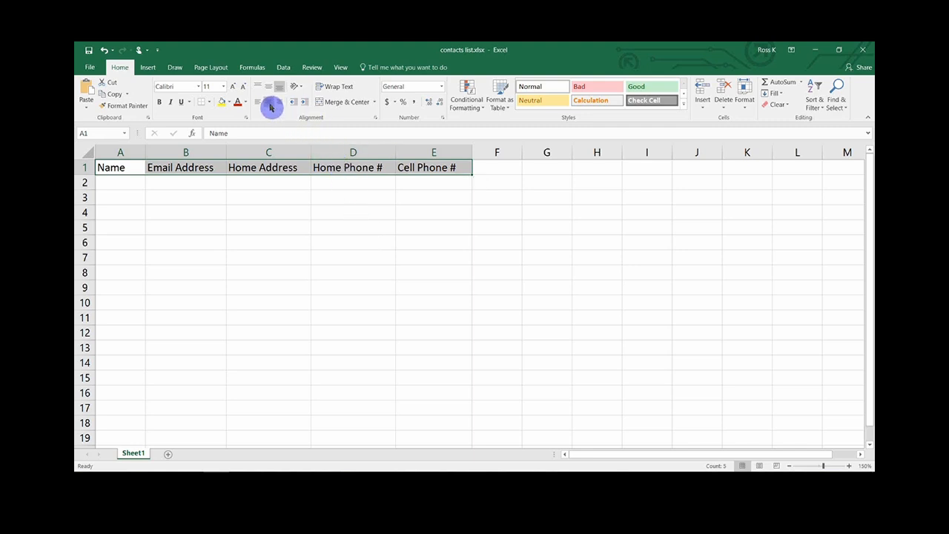
{"action": "mouse_move", "coordinate": [270, 101]}
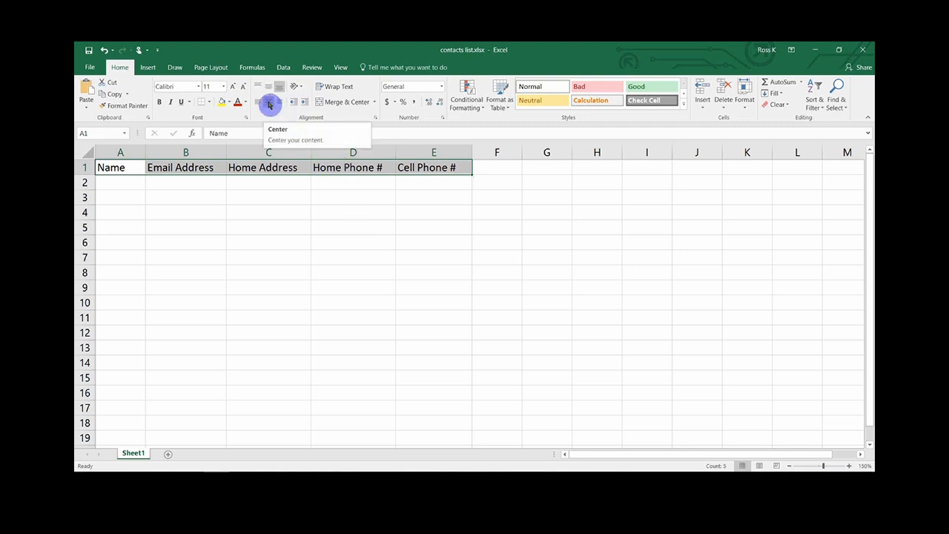
{"action": "left_click", "coordinate": [269, 103]}
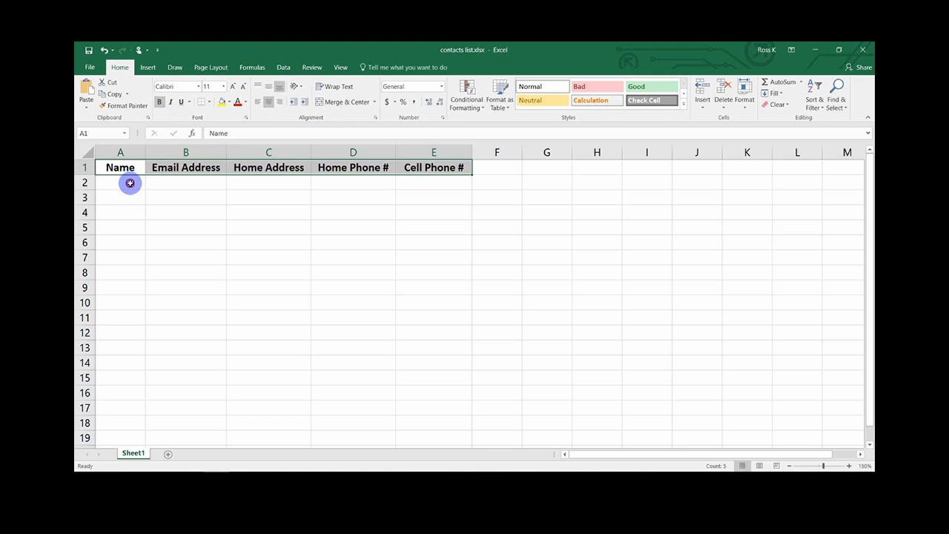
{"action": "left_click", "coordinate": [120, 183]}
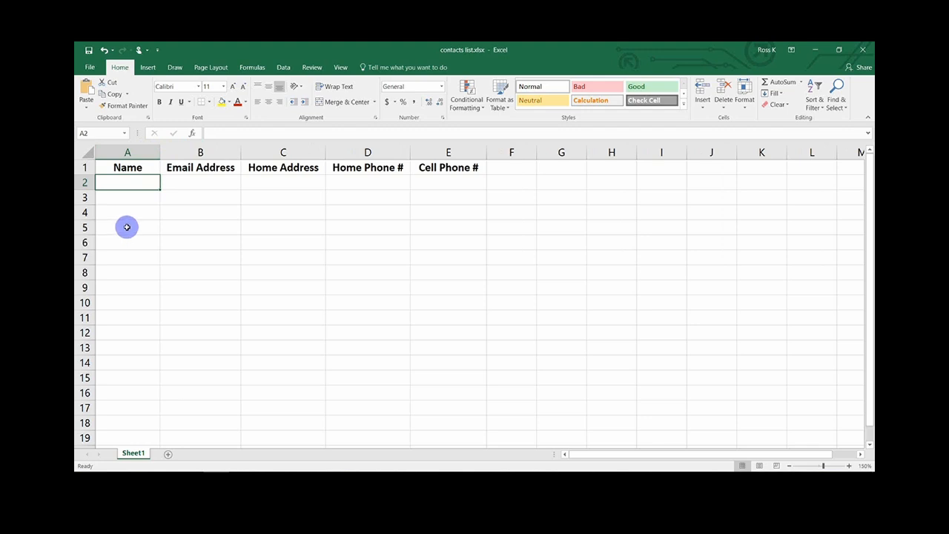
{"action": "mouse_move", "coordinate": [130, 249]}
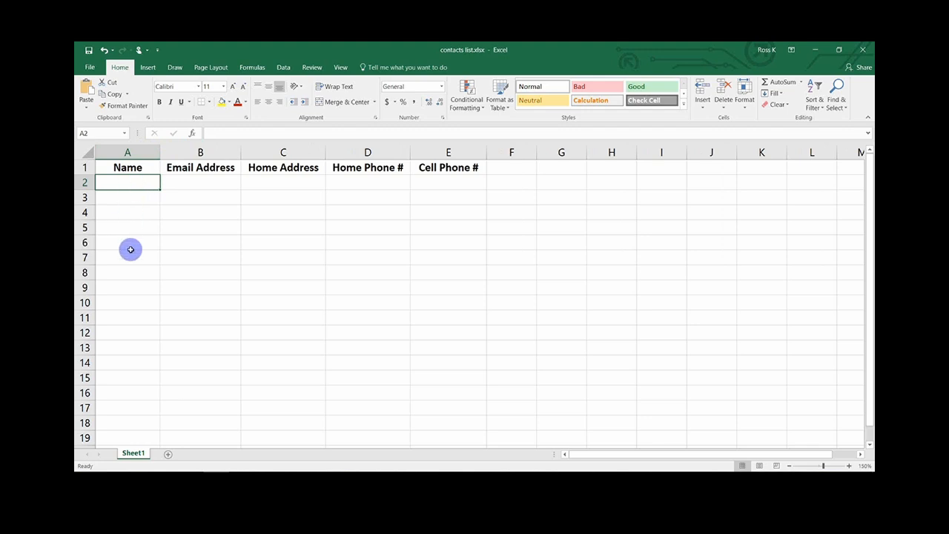
Step: Enter Barack Obama's name, email, address, home phone and N/A in row 2, widening column B
{"action": "type", "text": "Barac"}
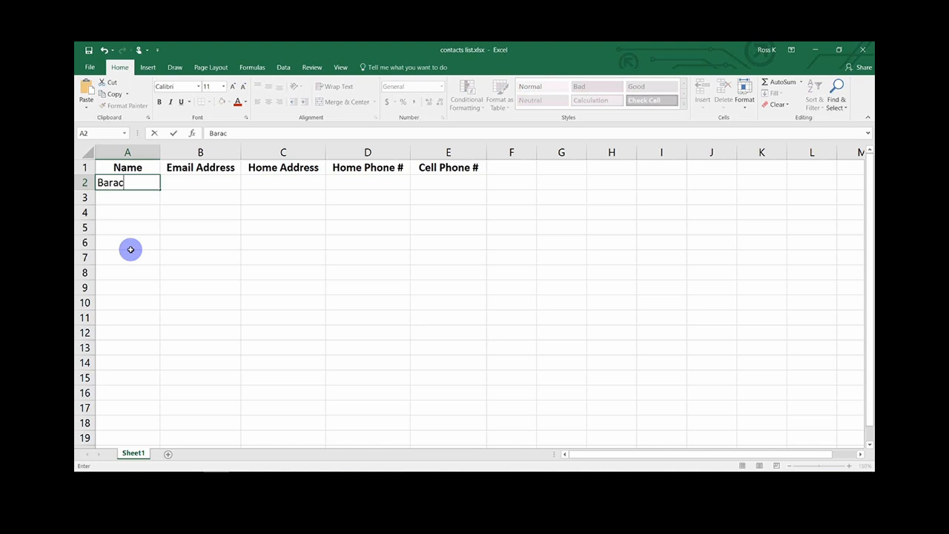
{"action": "type", "text": "k Obama"}
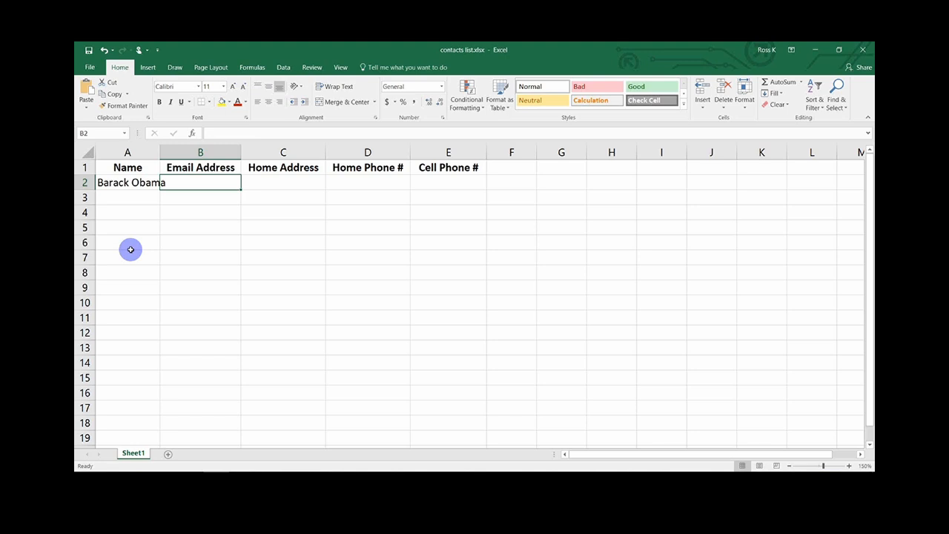
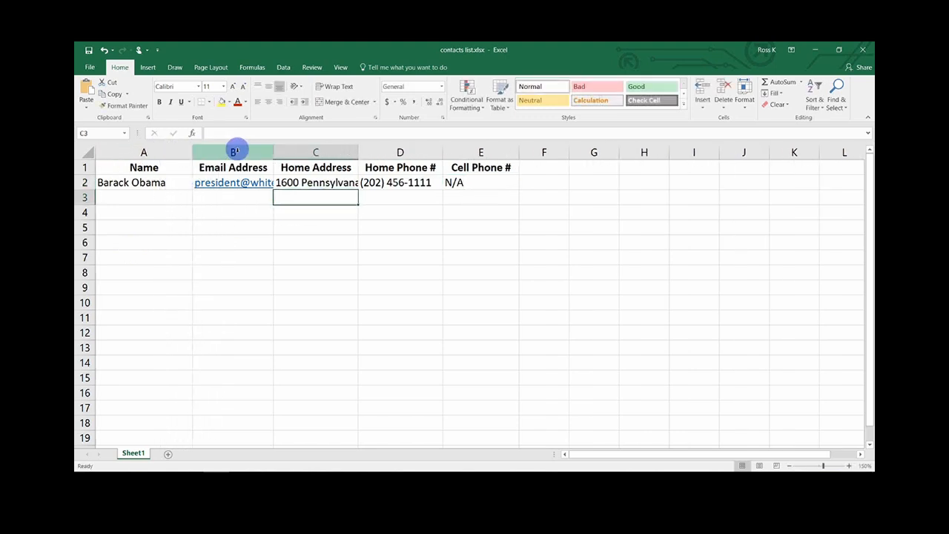
{"action": "left_click_drag", "start_coordinate": [273, 151], "coordinate": [311, 151]}
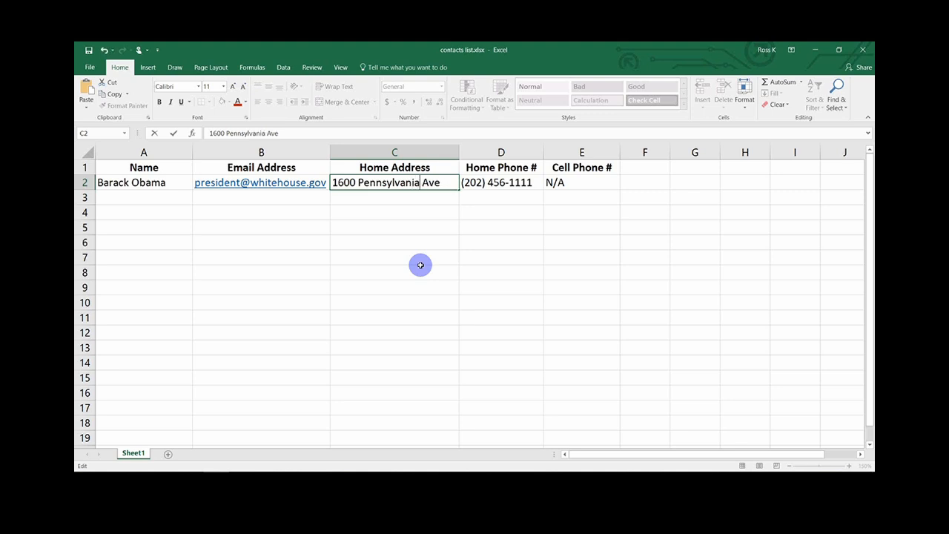
{"action": "mouse_move", "coordinate": [406, 198]}
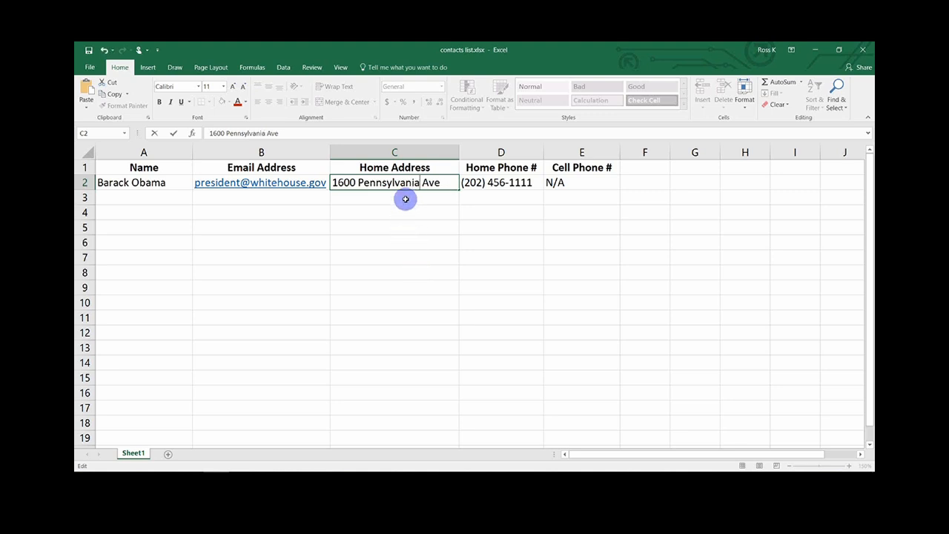
{"action": "left_click", "coordinate": [127, 198]}
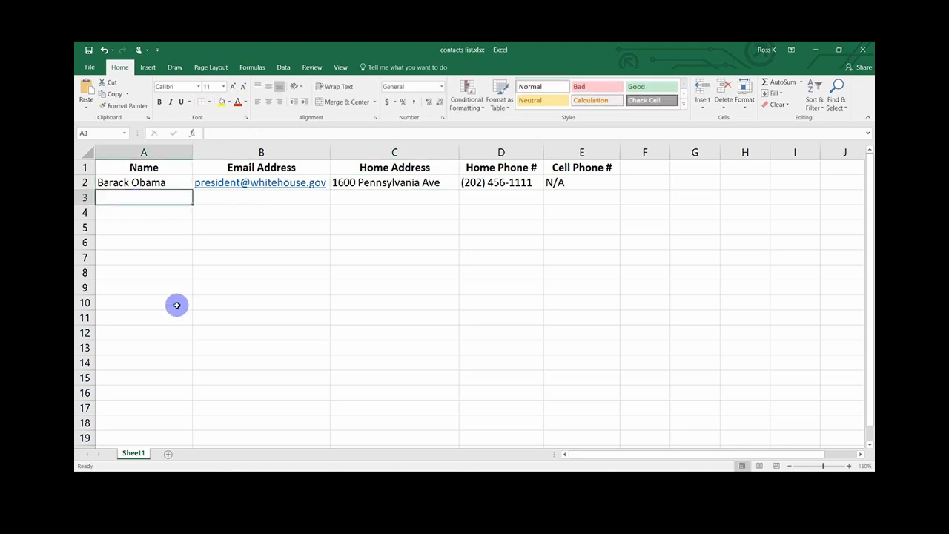
Step: Enter John & Jane Doe with email, Meadoview Dr address and home phone in row 3
{"action": "type", "text": "J"}
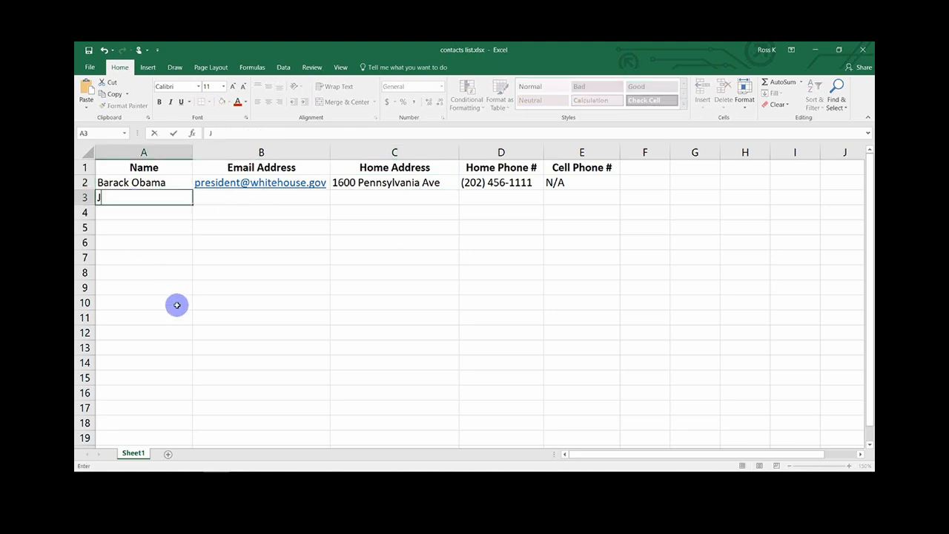
{"action": "type", "text": "o"}
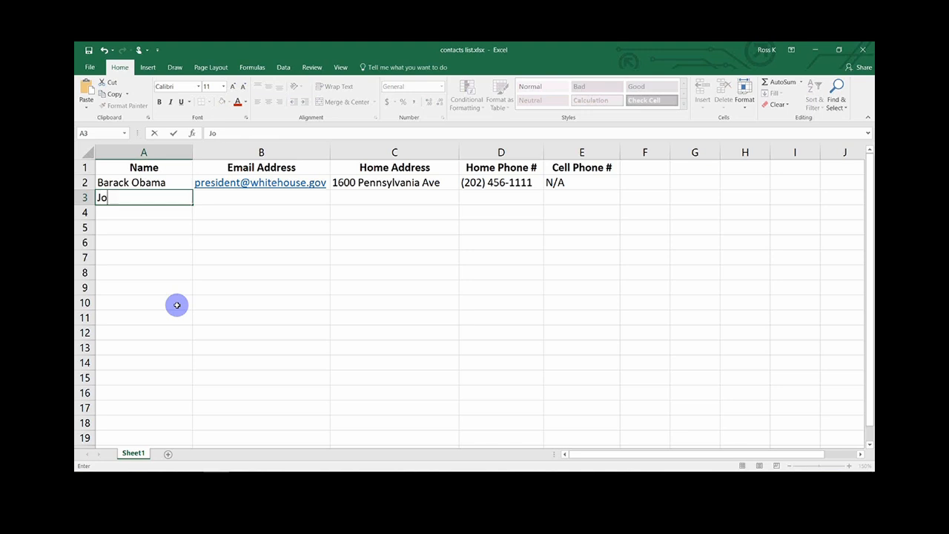
{"action": "type", "text": "hn"}
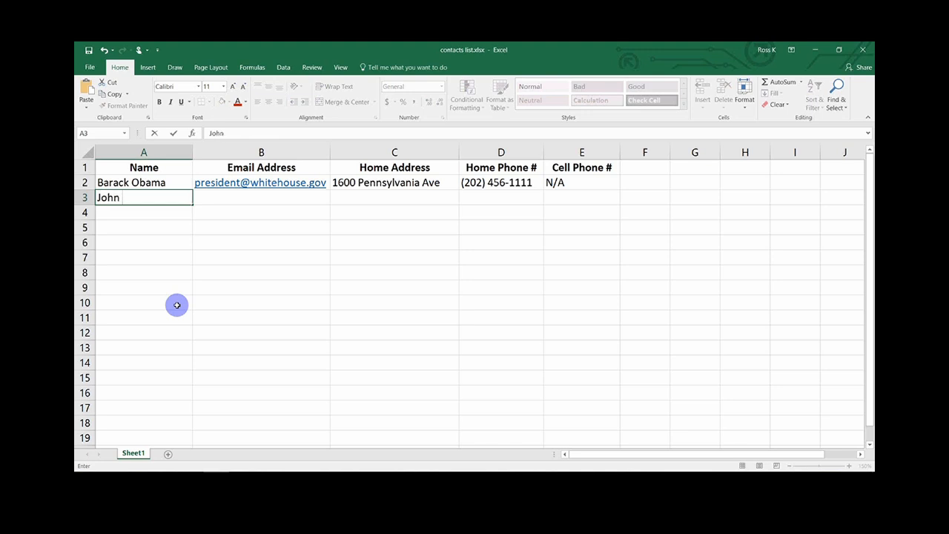
{"action": "type", "text": "&"}
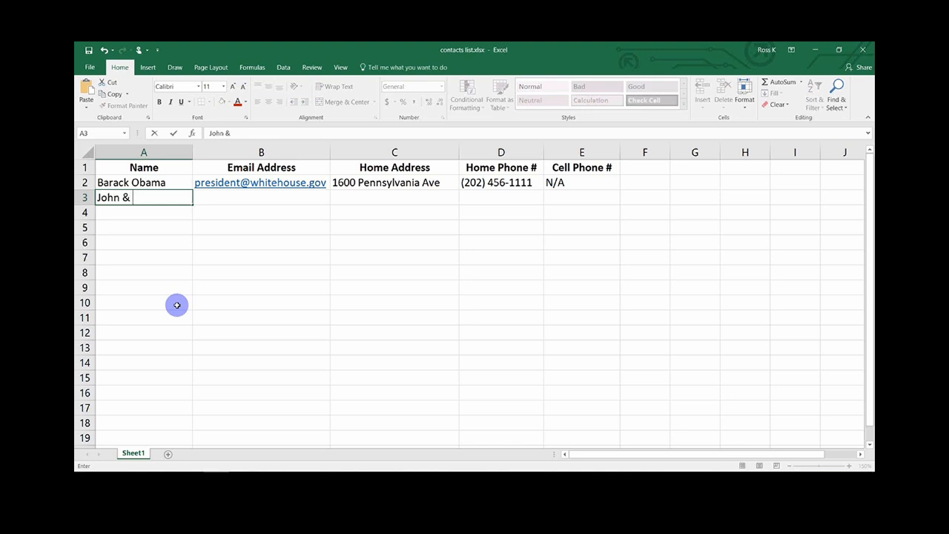
{"action": "type", "text": "Jane Doe"}
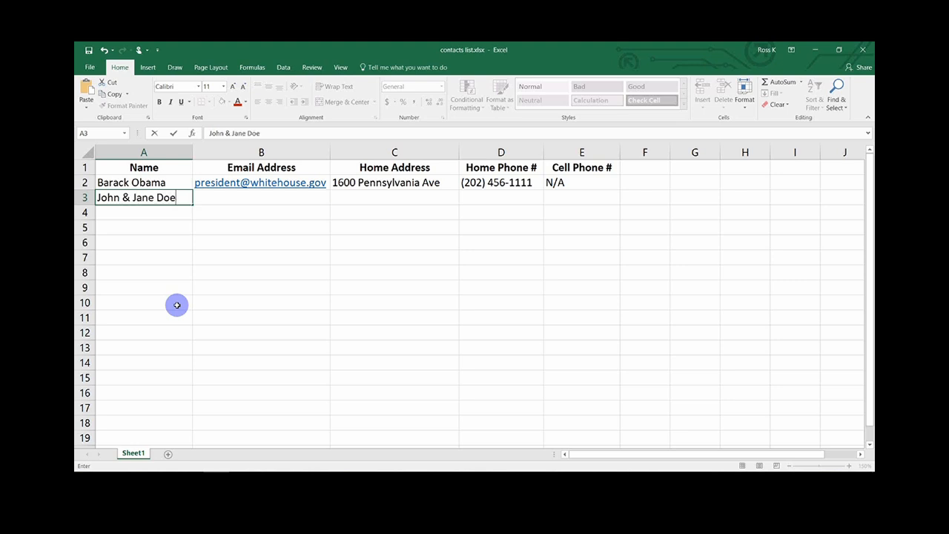
{"action": "type", "text": "thedoefamily@email.com"}
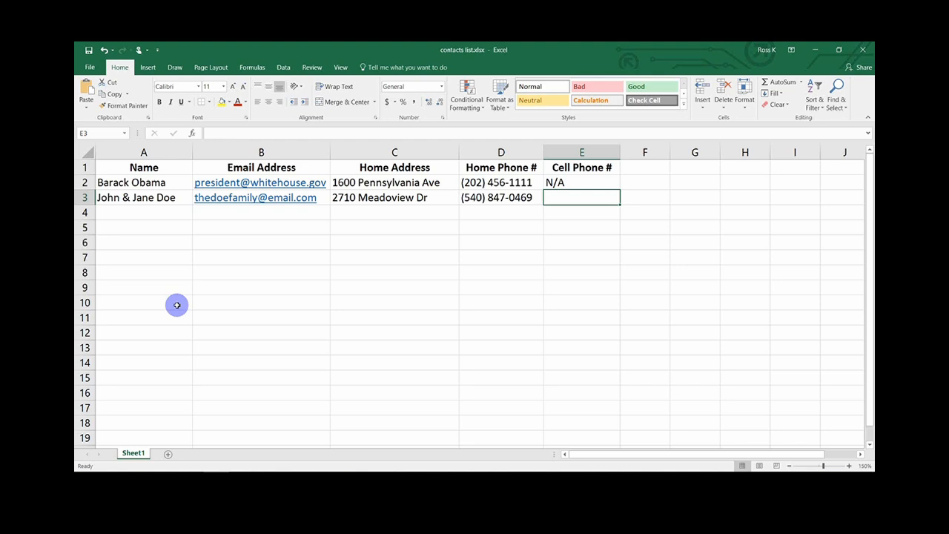
{"action": "type", "text": "J"}
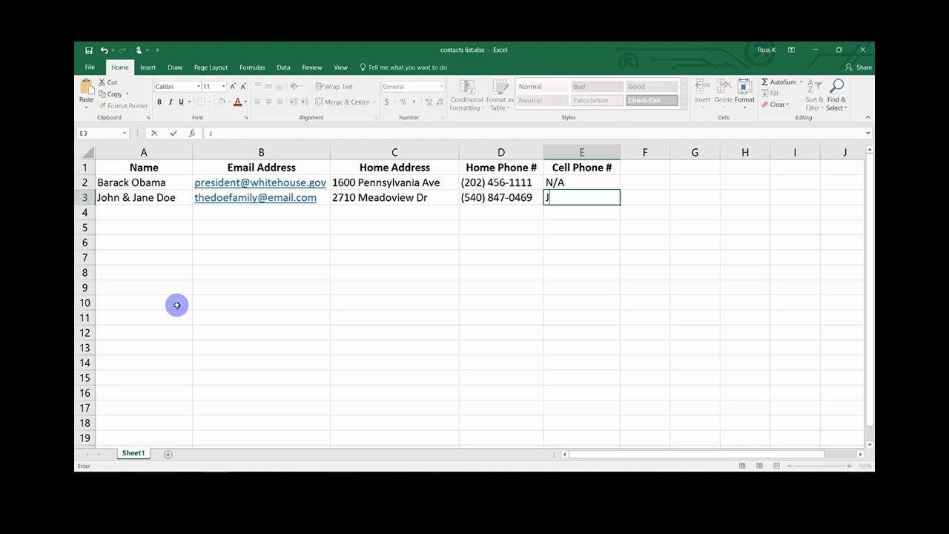
{"action": "type", "text": "ohn"}
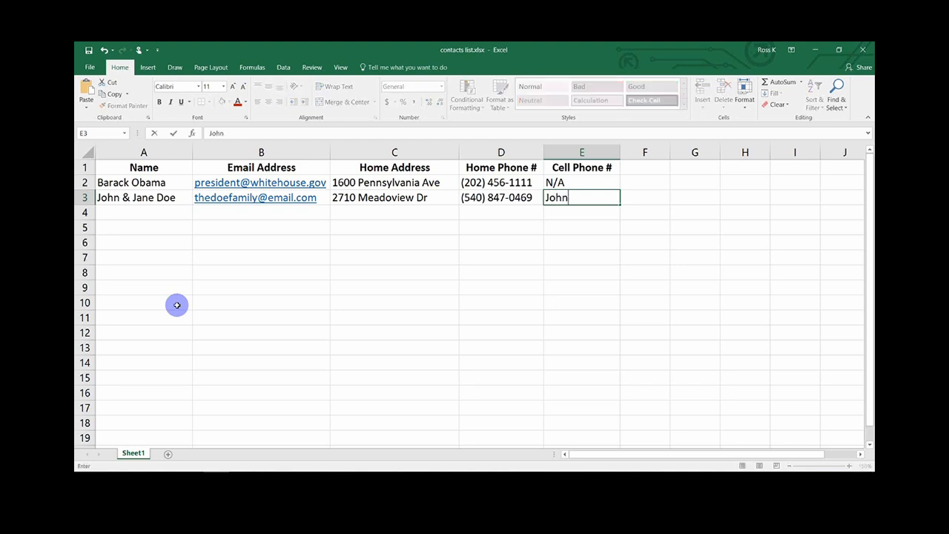
{"action": "type", "text": ":"}
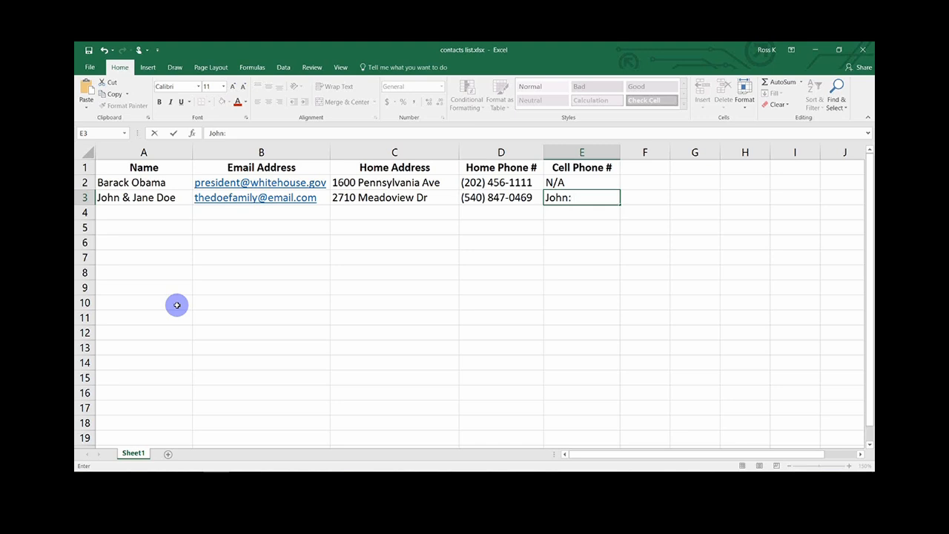
{"action": "type", "text": "(202"}
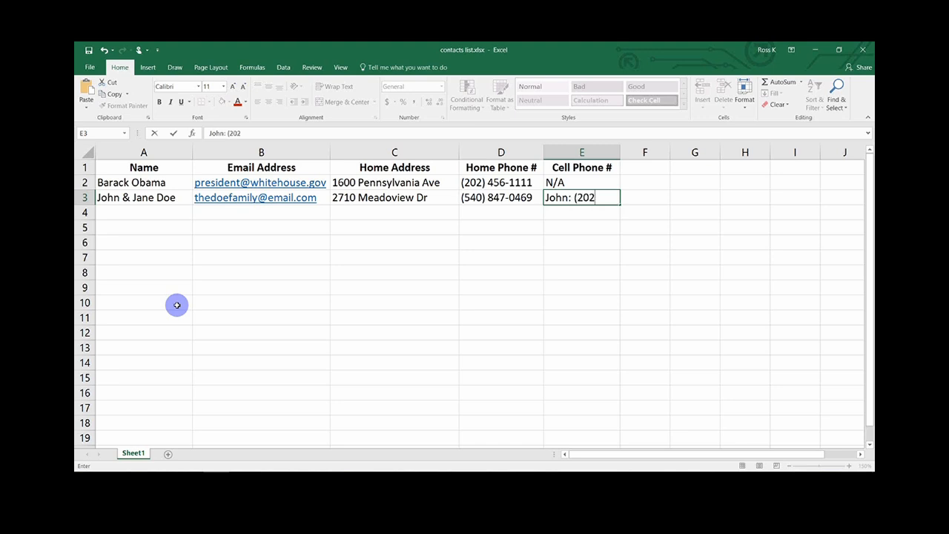
{"action": "type", "text": ")"}
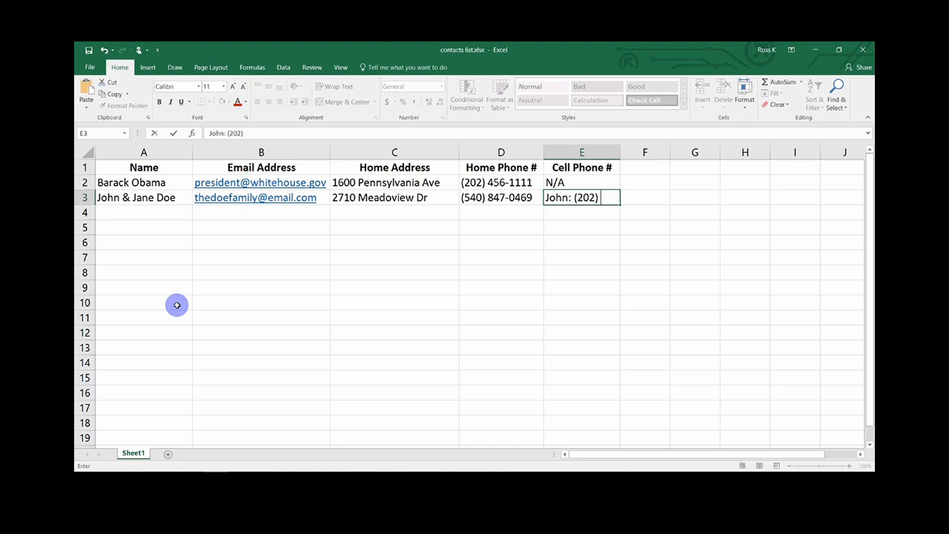
{"action": "type", "text": "555-"}
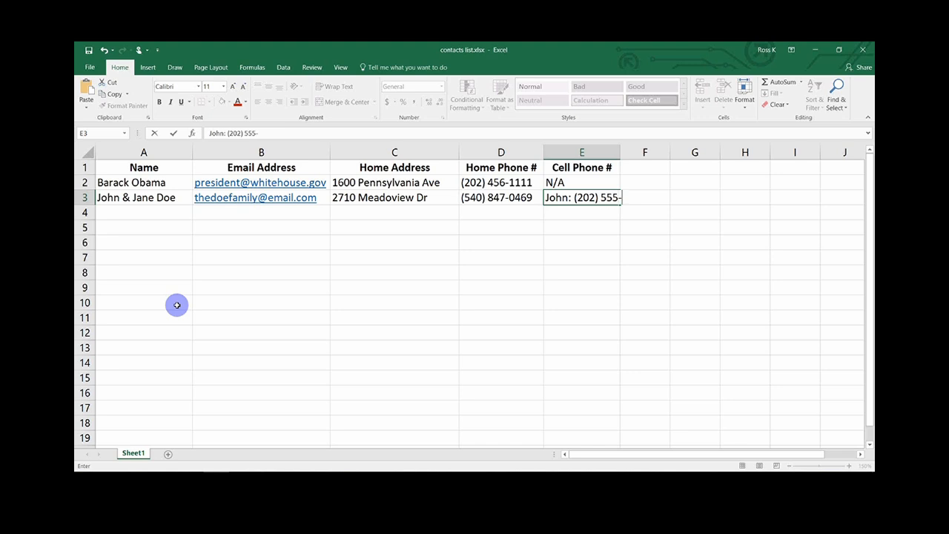
{"action": "type", "text": "0"}
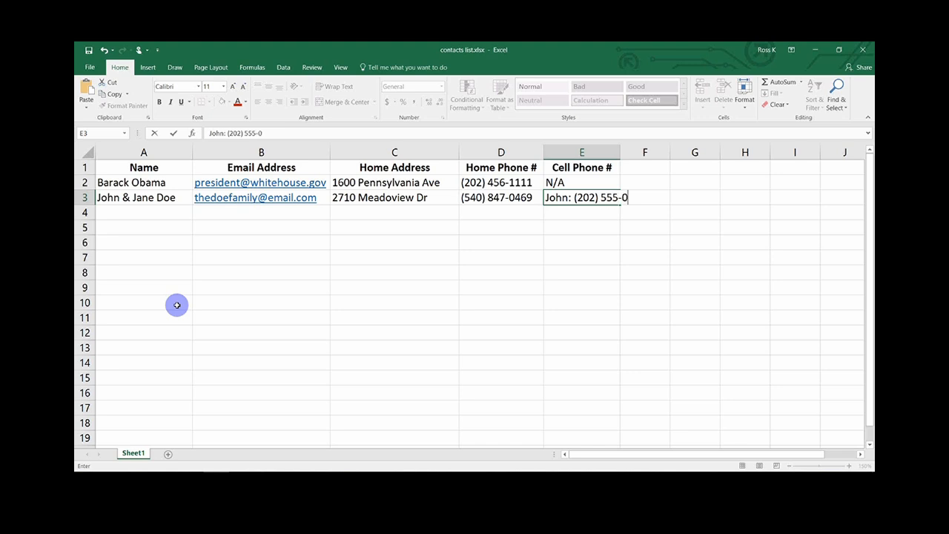
{"action": "type", "text": "127"}
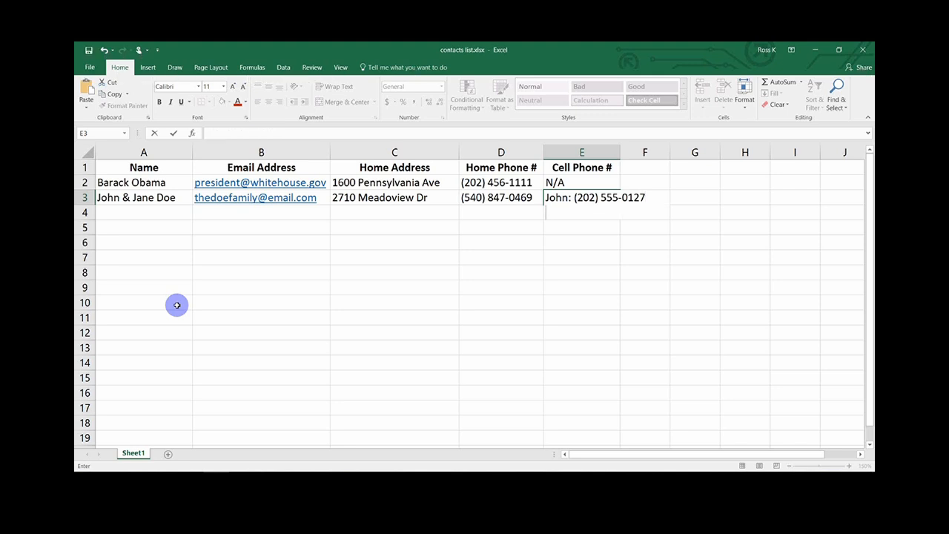
{"action": "type", "text": "J"}
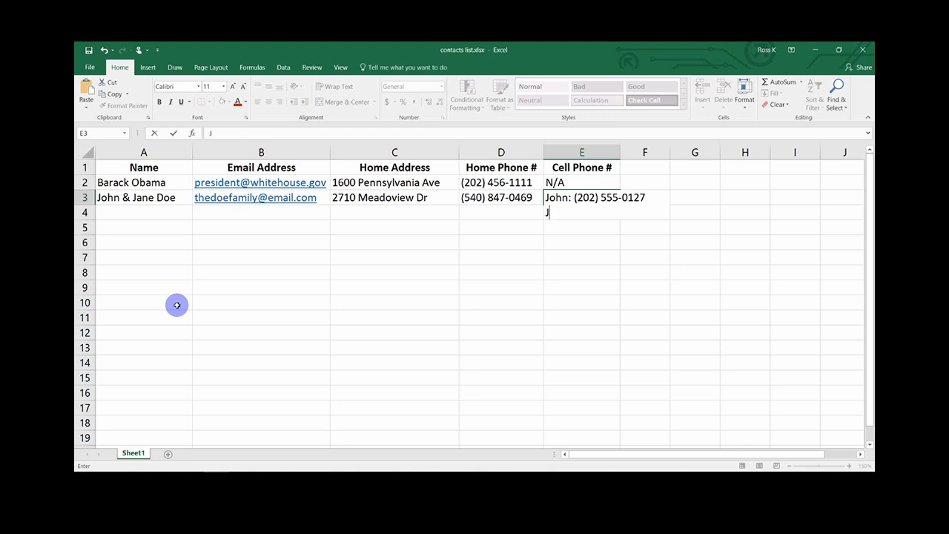
{"action": "type", "text": "ane:"}
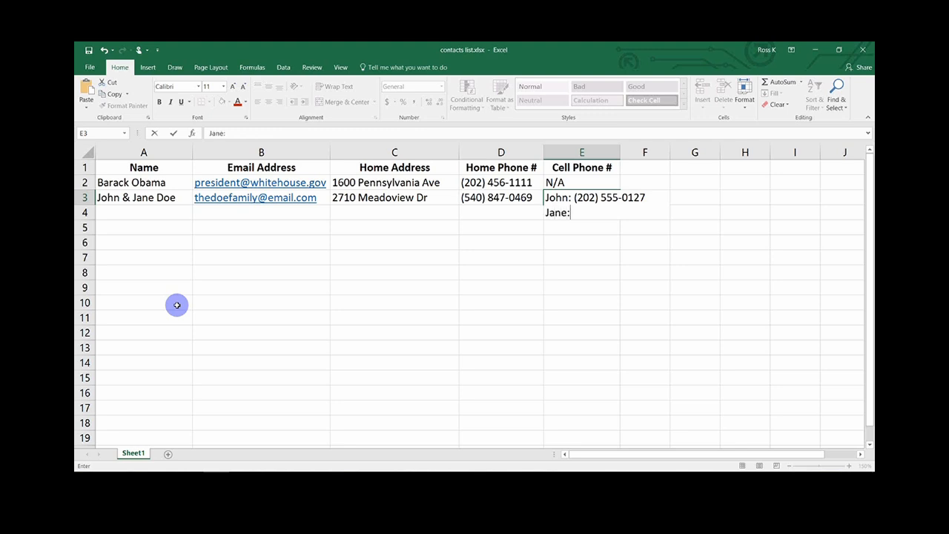
{"action": "type", "text": "("}
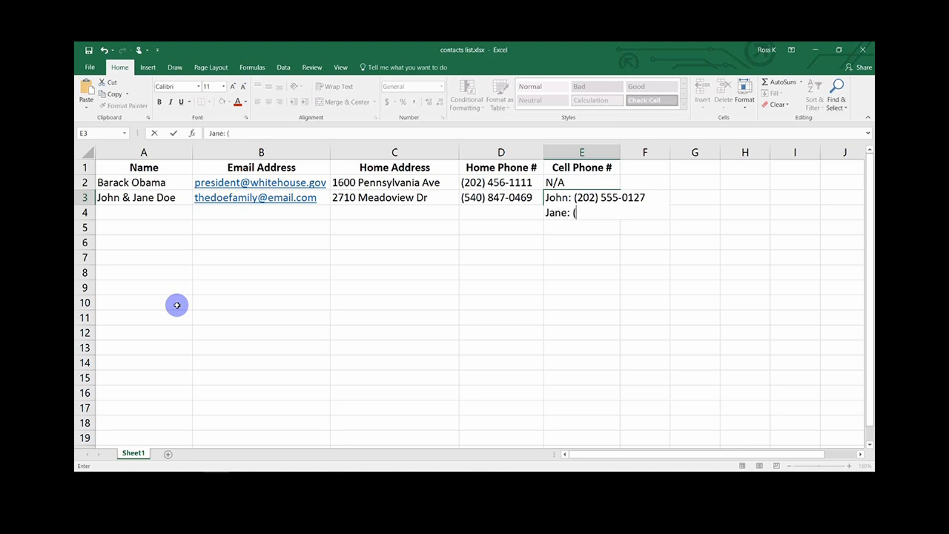
{"action": "type", "text": "202"}
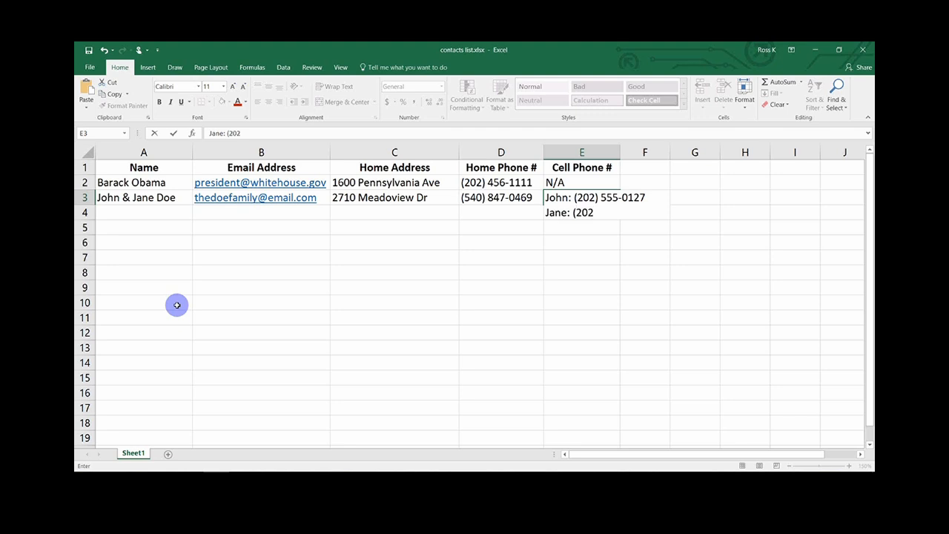
{"action": "type", "text": ")"}
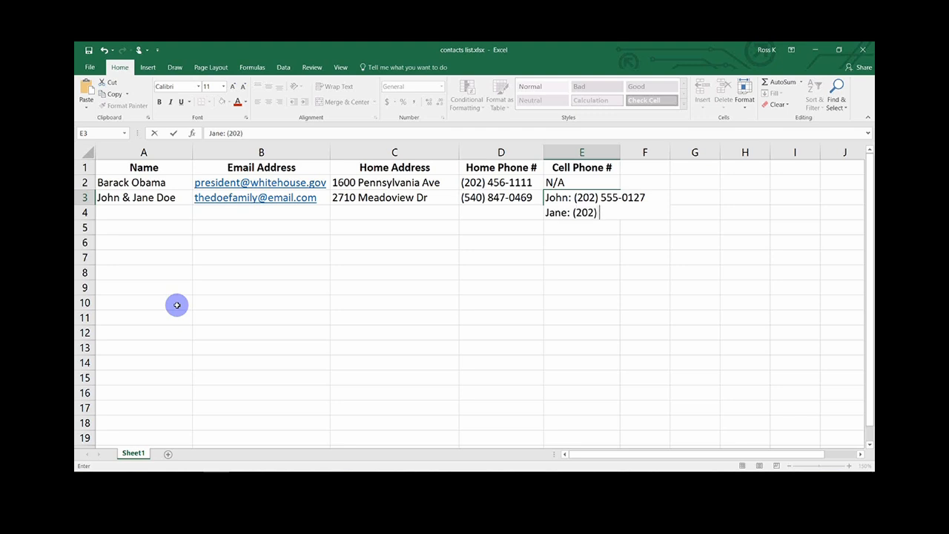
{"action": "type", "text": "555-"}
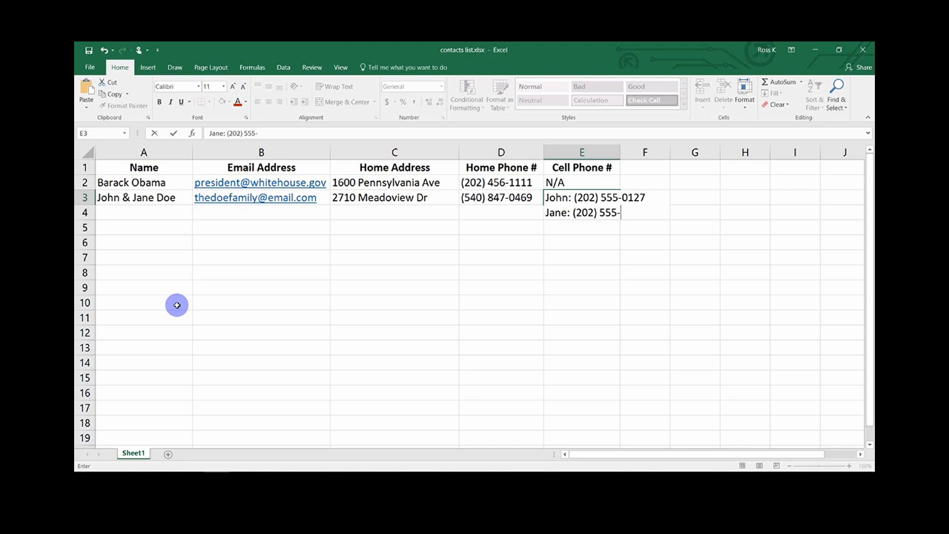
{"action": "type", "text": "0186"}
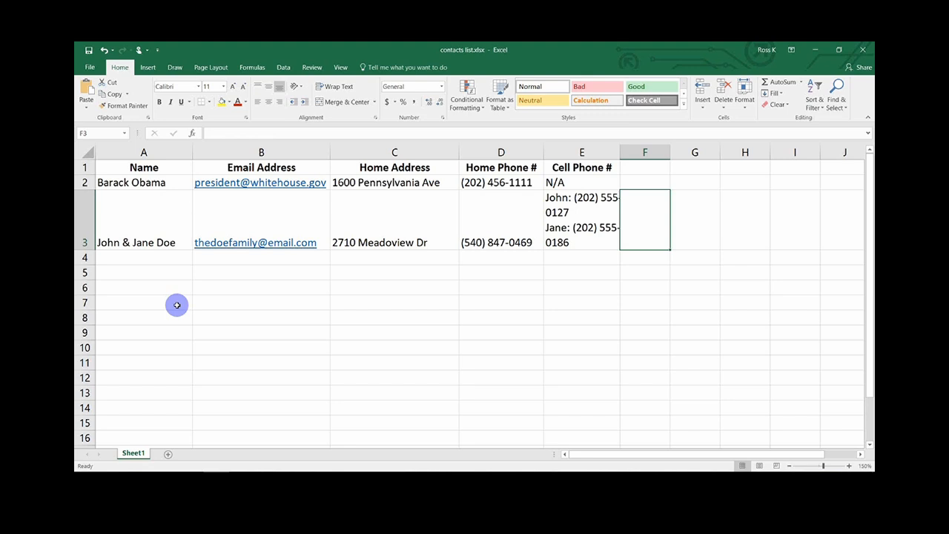
{"action": "mouse_move", "coordinate": [574, 326]}
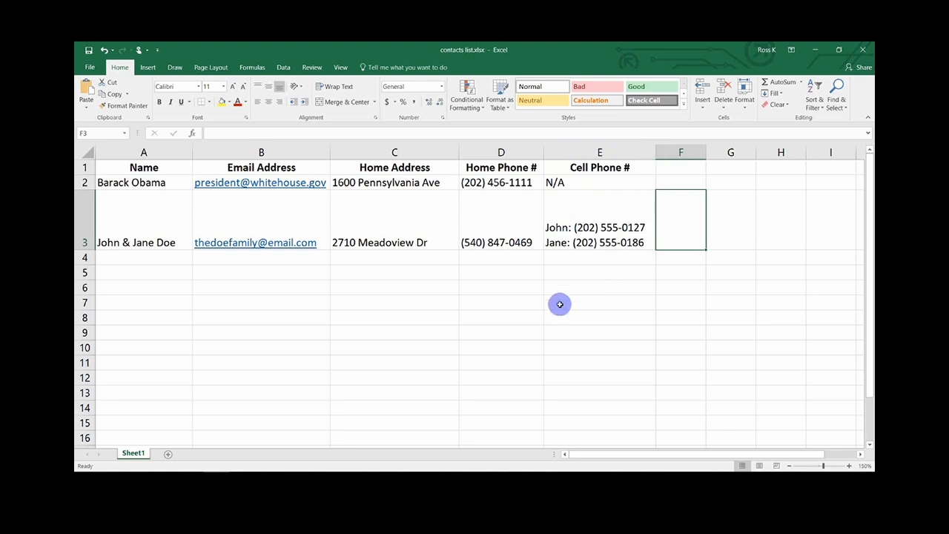
Step: Widen the Cell Phone column and resize row 3 to fit its two lines
{"action": "left_click", "coordinate": [261, 288]}
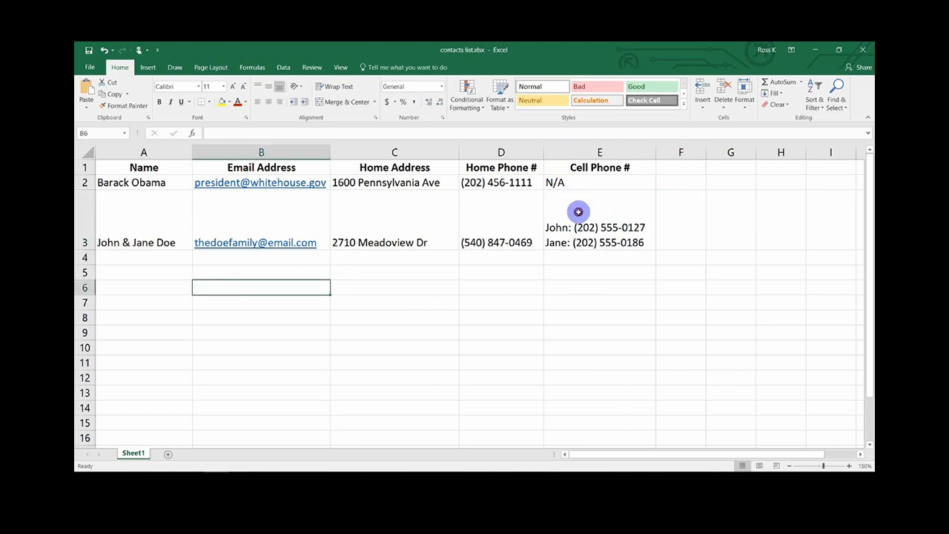
{"action": "left_click", "coordinate": [599, 227]}
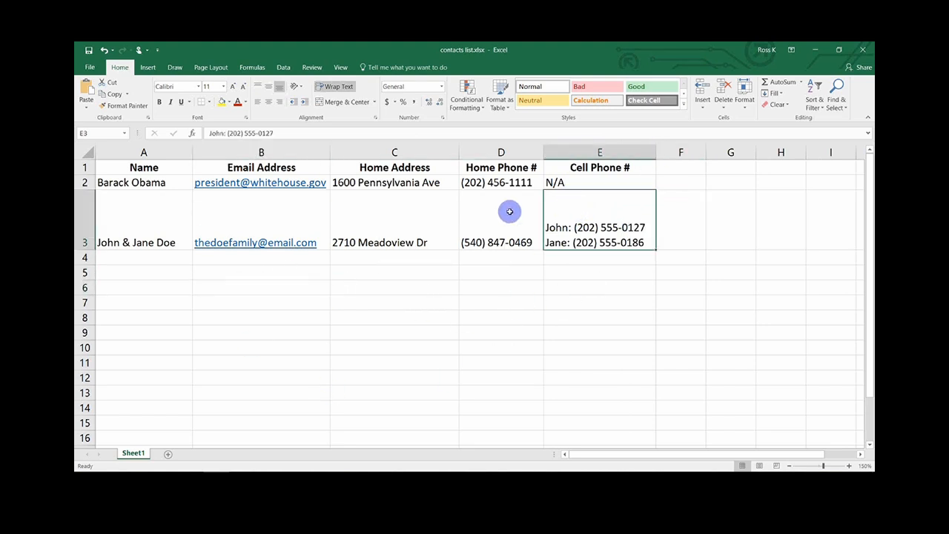
{"action": "double_click", "coordinate": [599, 213]}
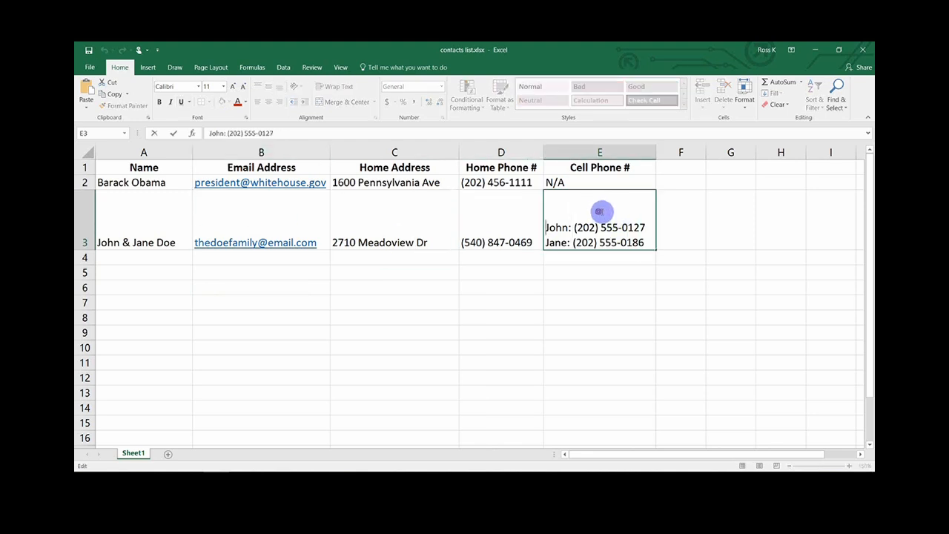
{"action": "left_click_drag", "start_coordinate": [599, 212], "coordinate": [599, 263]}
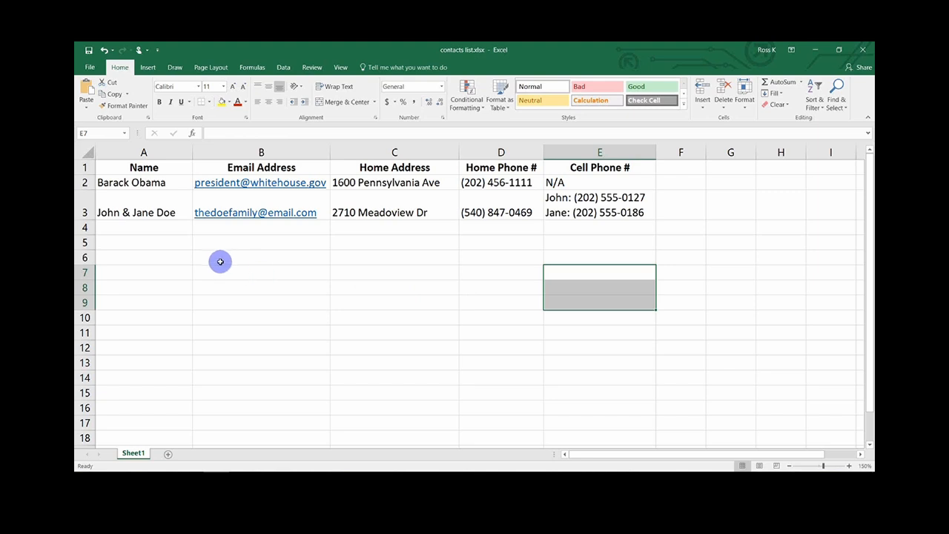
{"action": "left_click", "coordinate": [142, 258]}
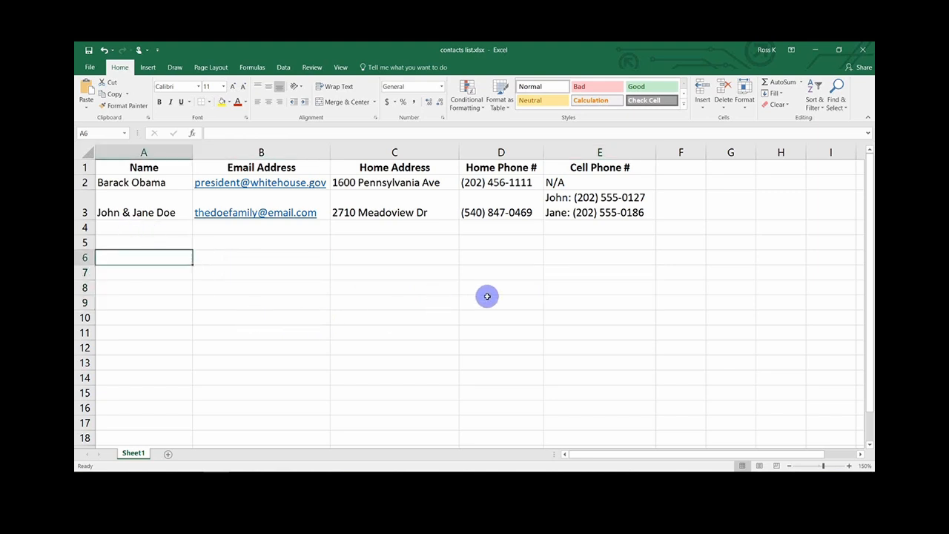
{"action": "mouse_move", "coordinate": [555, 303]}
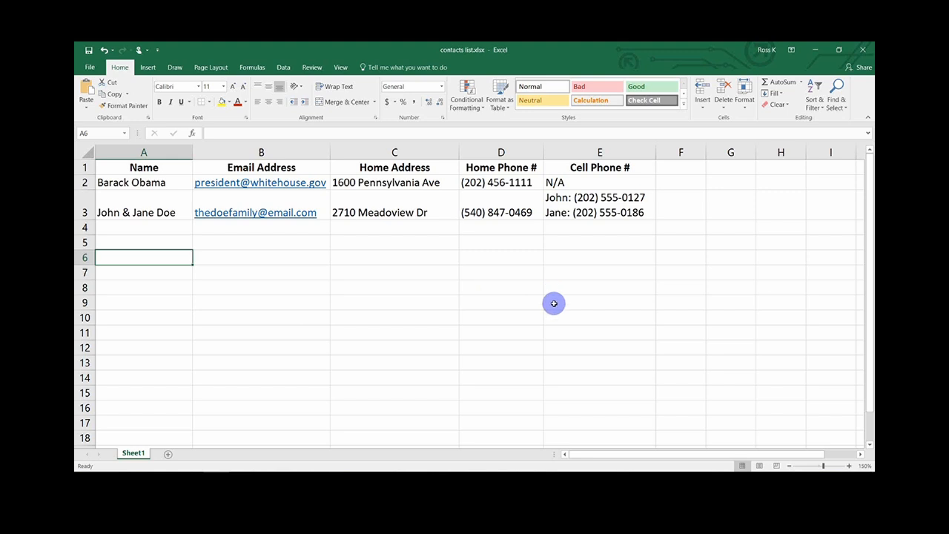
{"action": "mouse_move", "coordinate": [385, 320]}
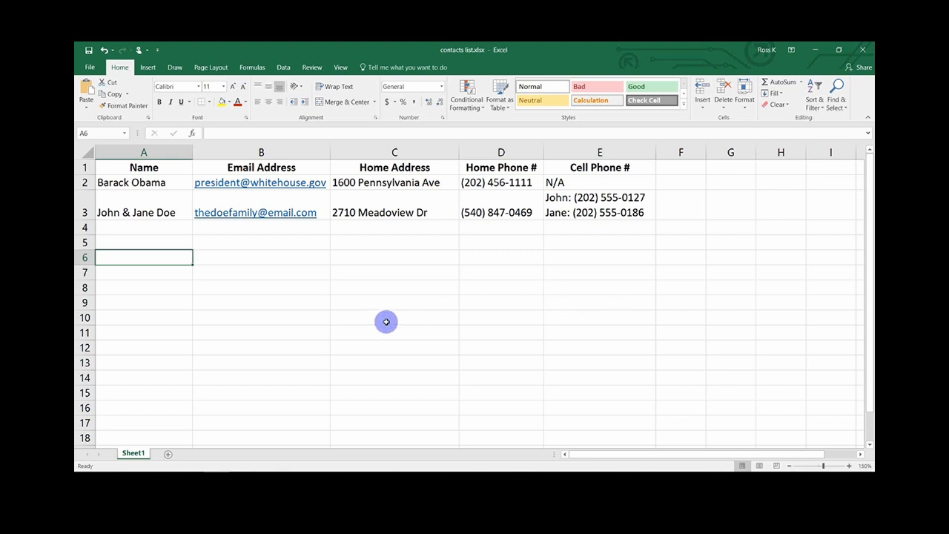
{"action": "mouse_move", "coordinate": [354, 325]}
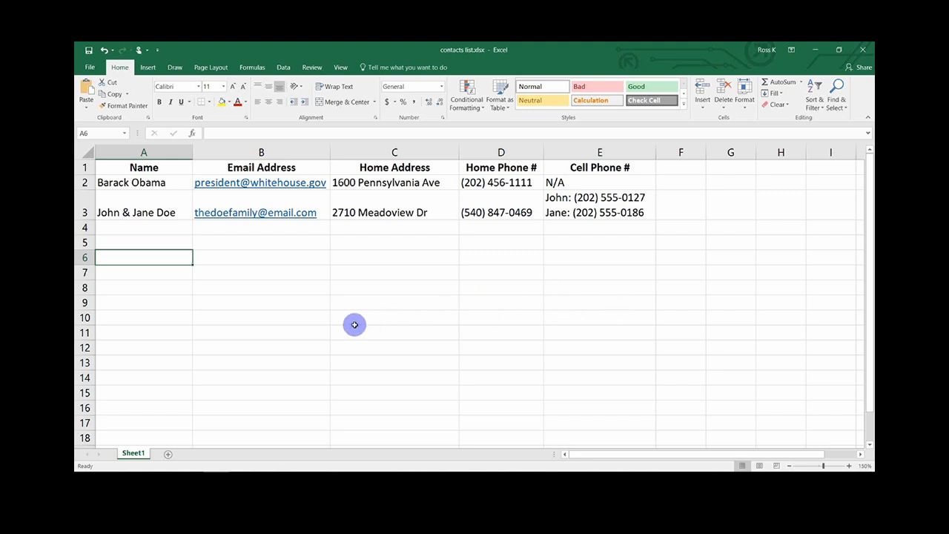